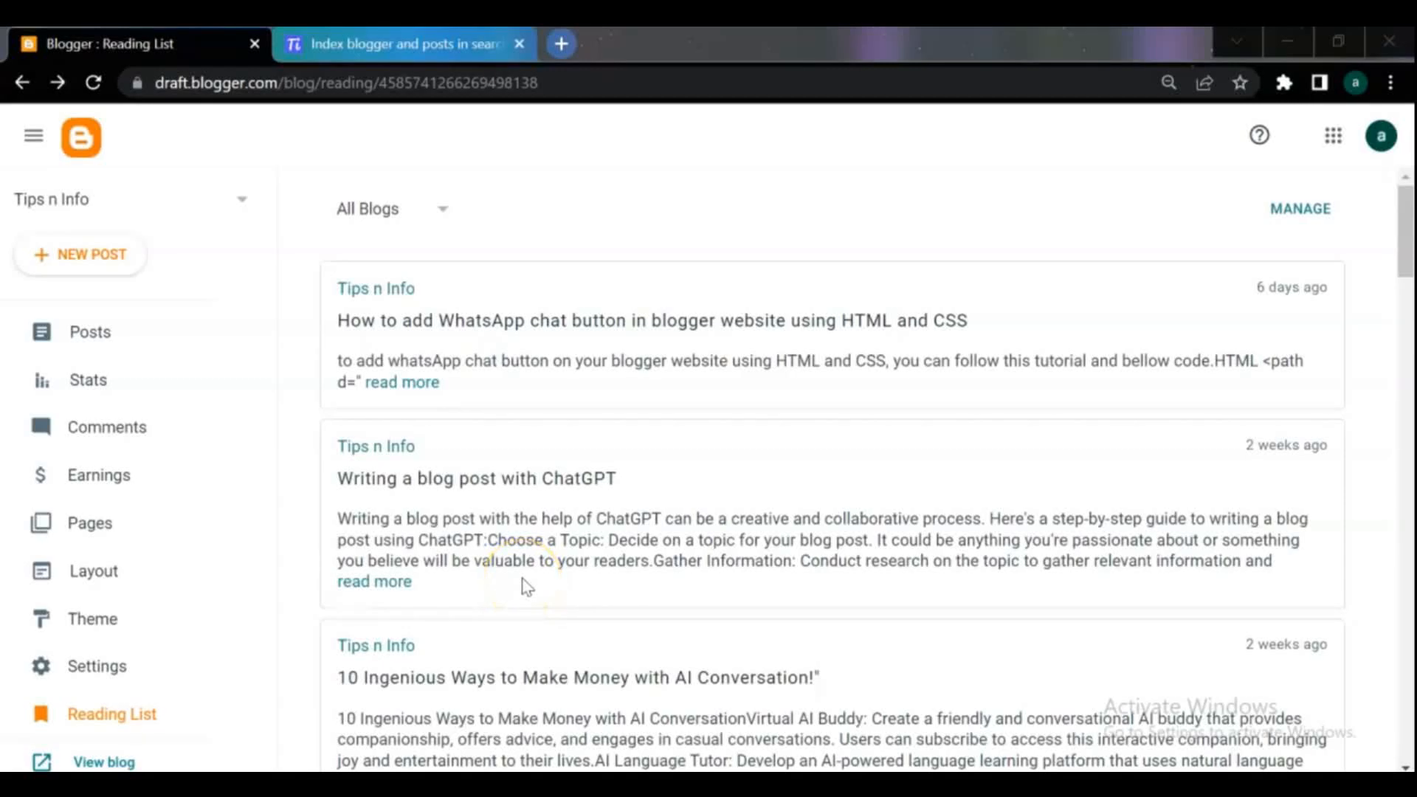
mouse_move(442, 221)
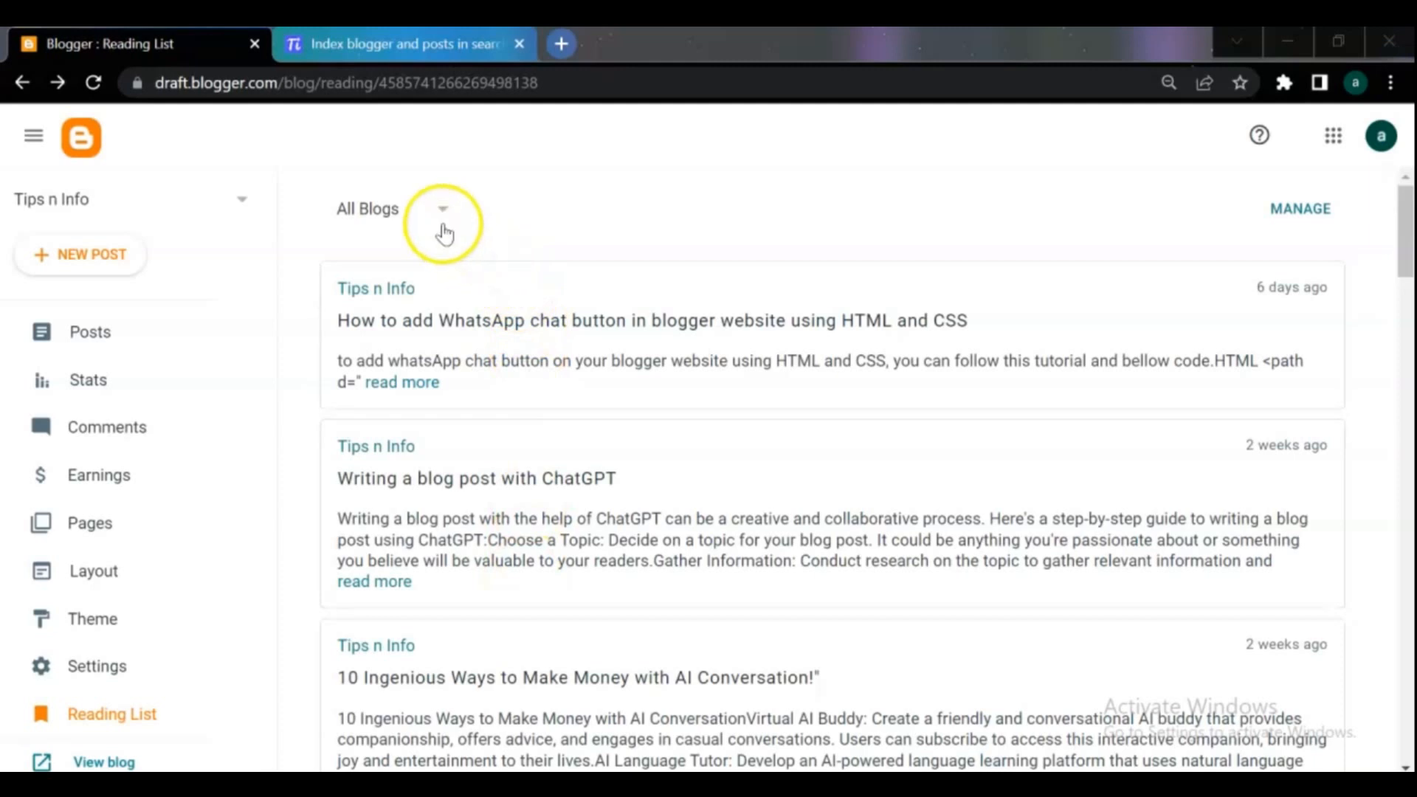
Browse the reading list's blog filter, then switch to the blog's Posts list
left_click(443, 208)
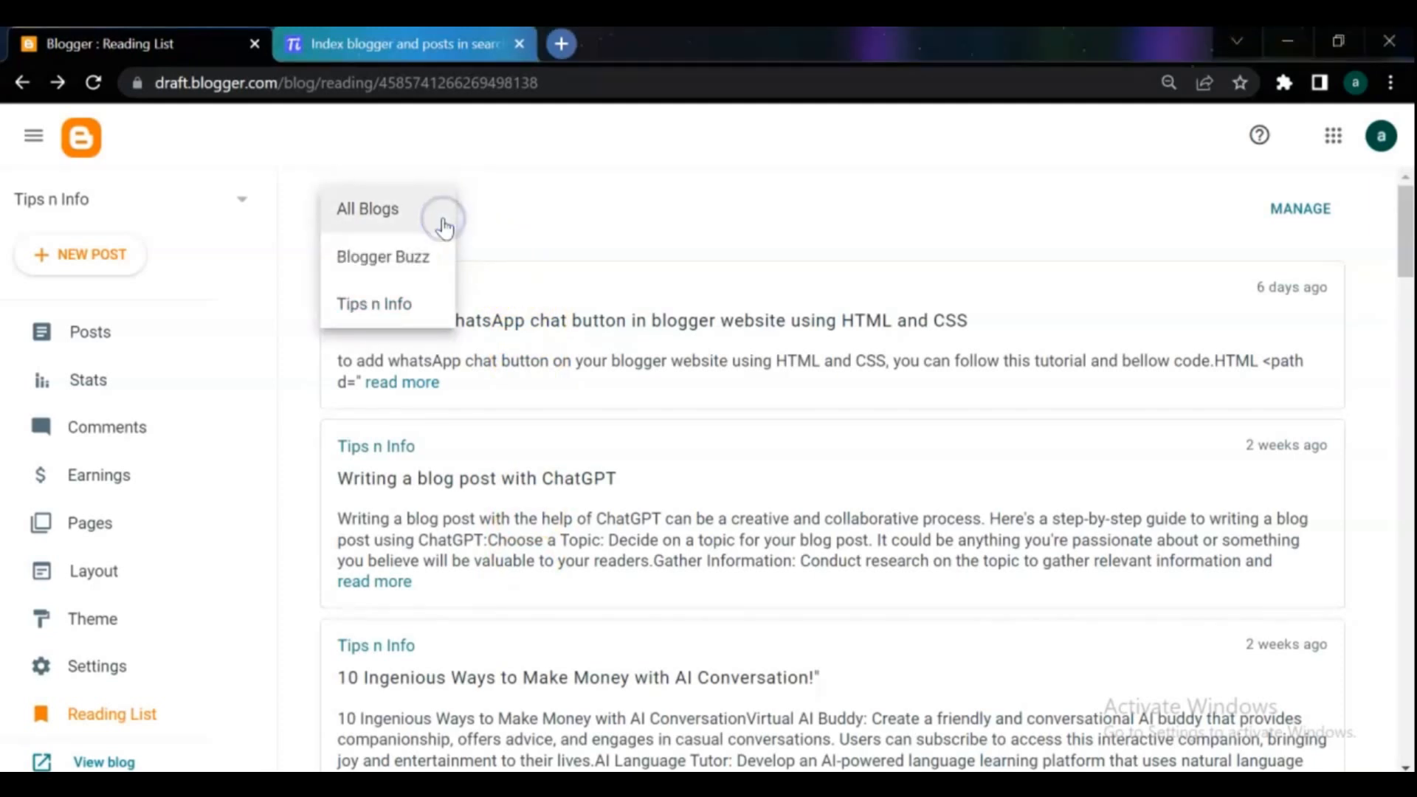
mouse_move(685, 378)
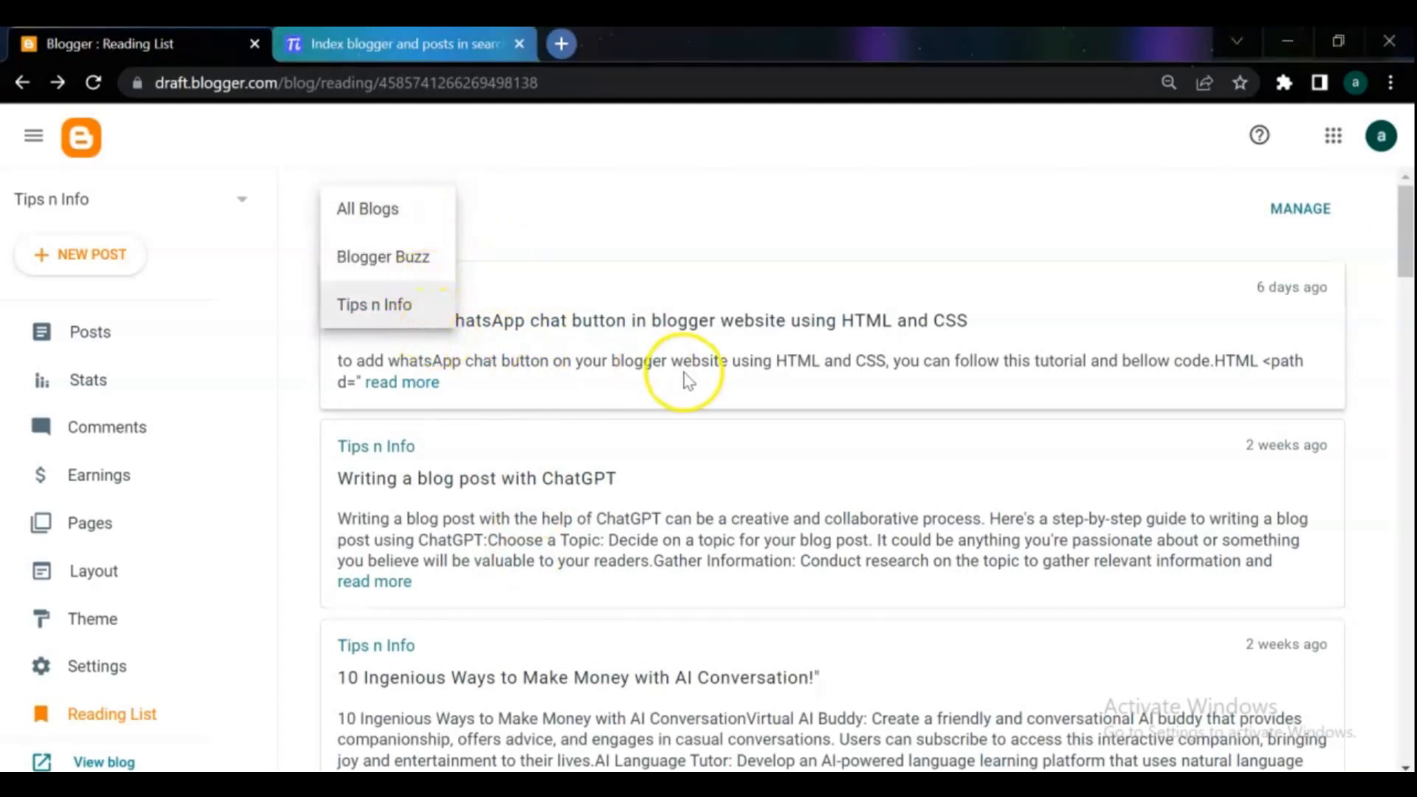
scroll("down", 3)
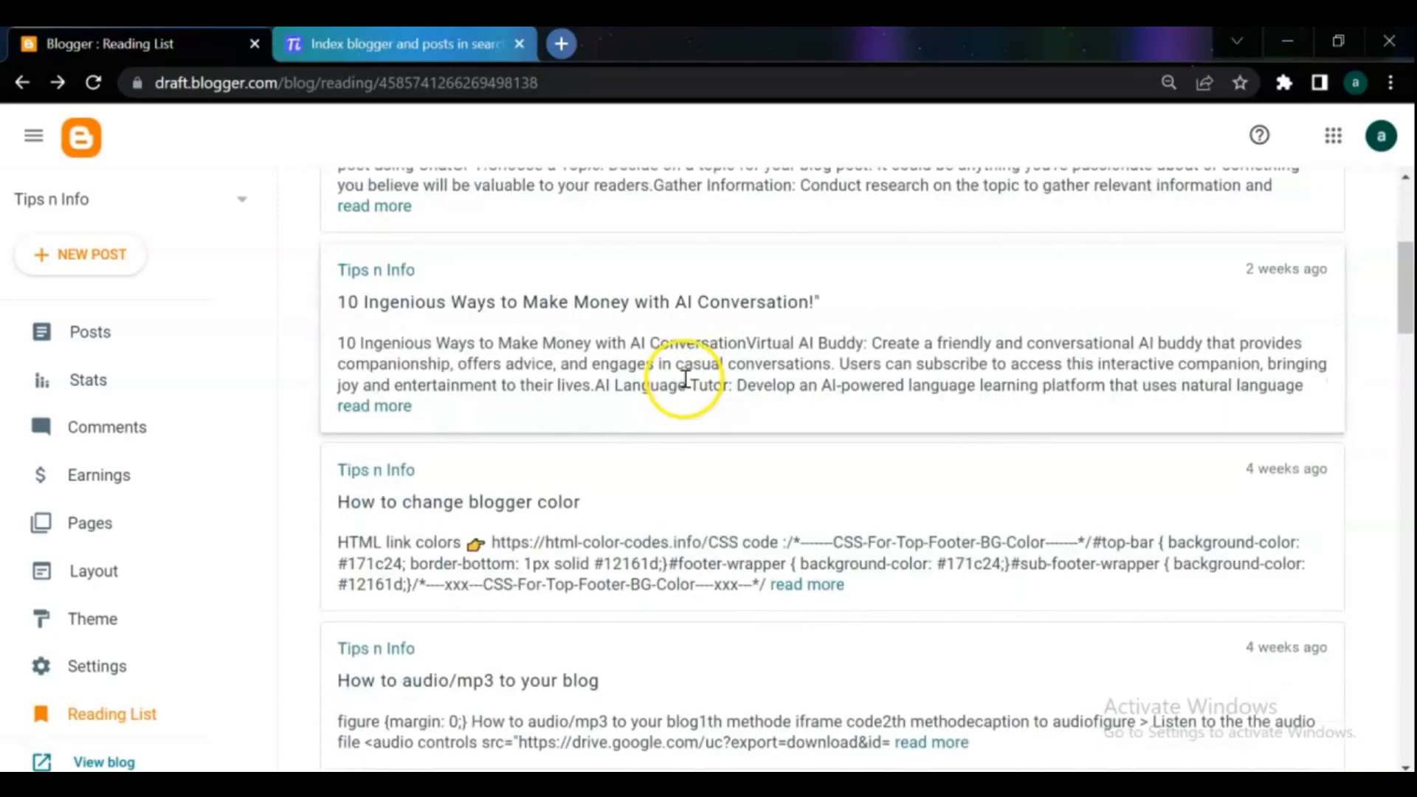
scroll("down", 3)
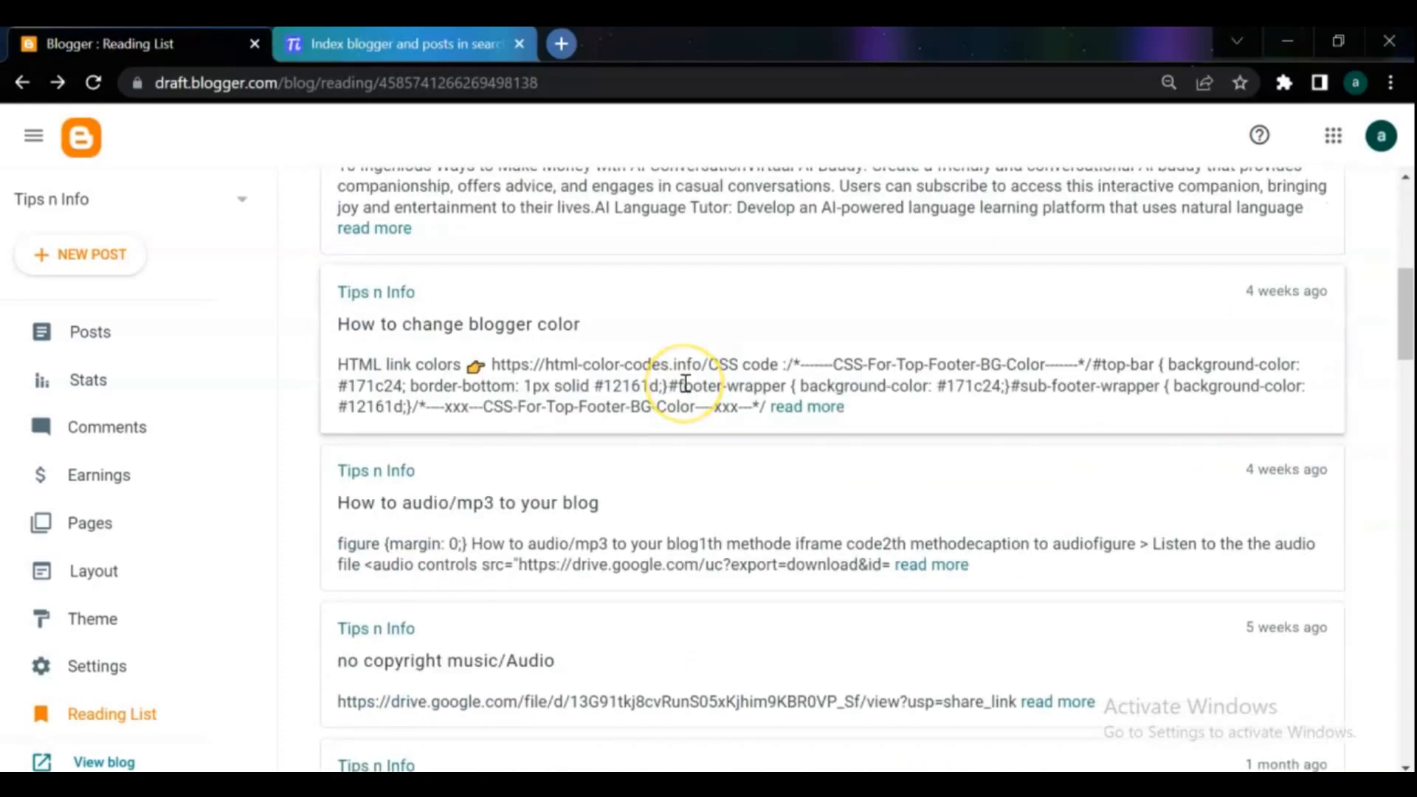
scroll("down", 3)
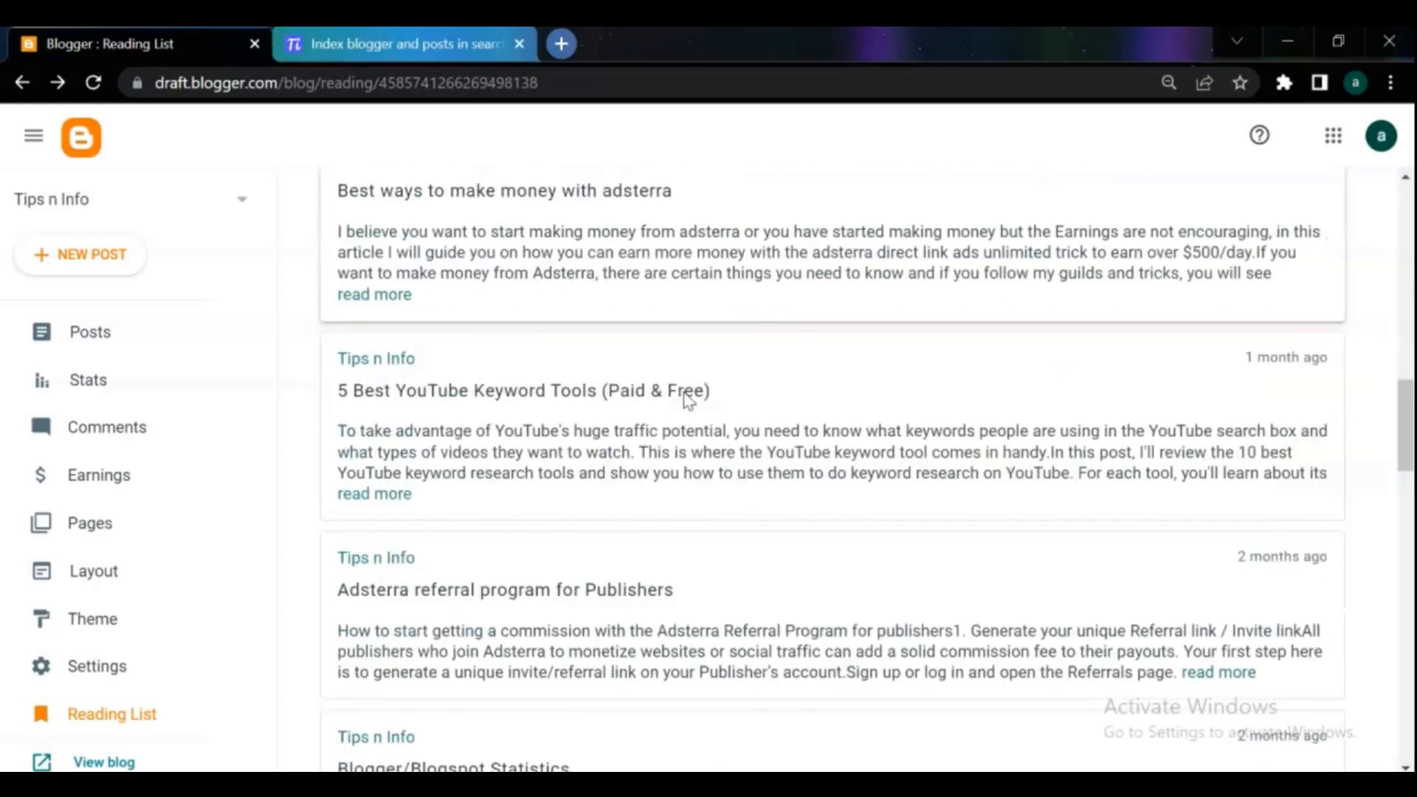
scroll("down", 3)
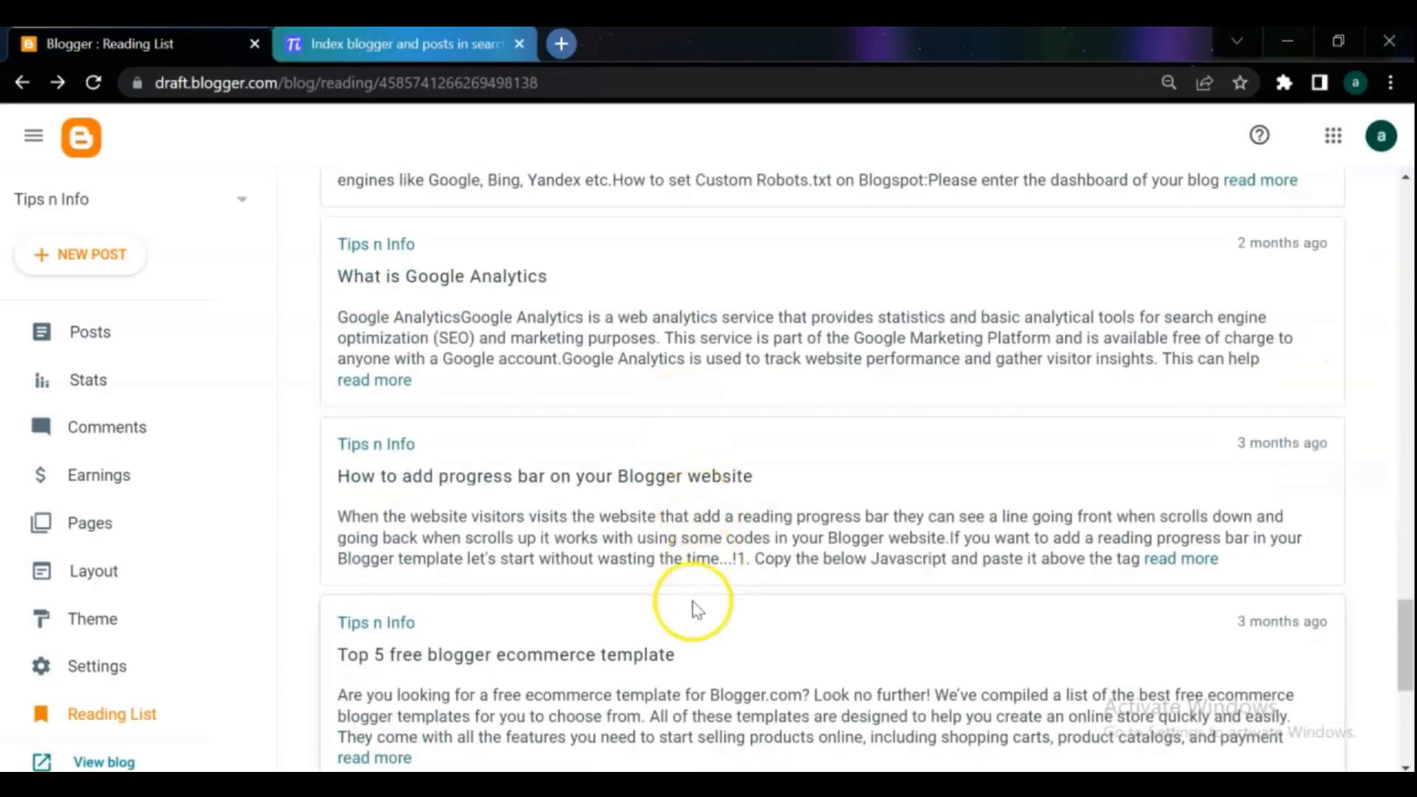
mouse_move(77, 754)
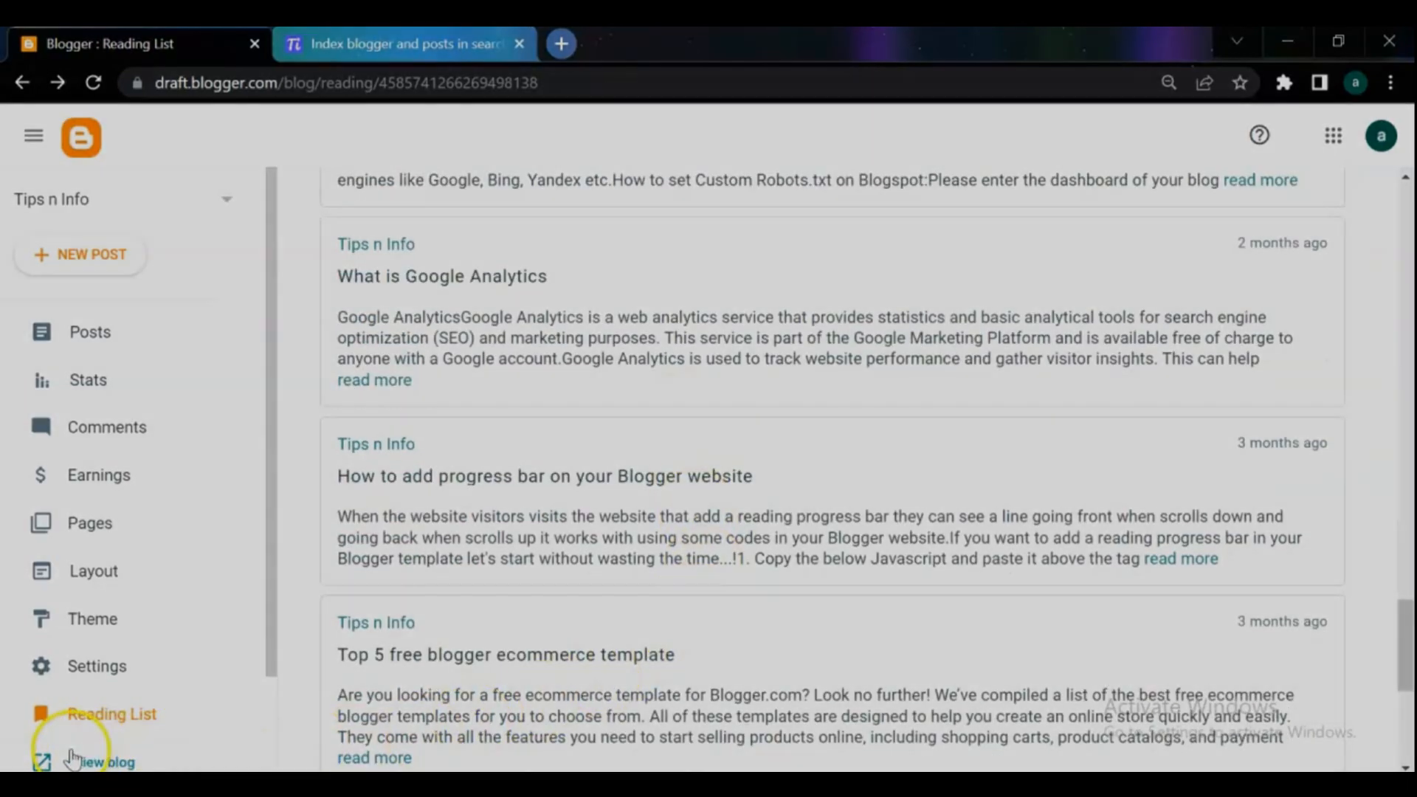
left_click(90, 332)
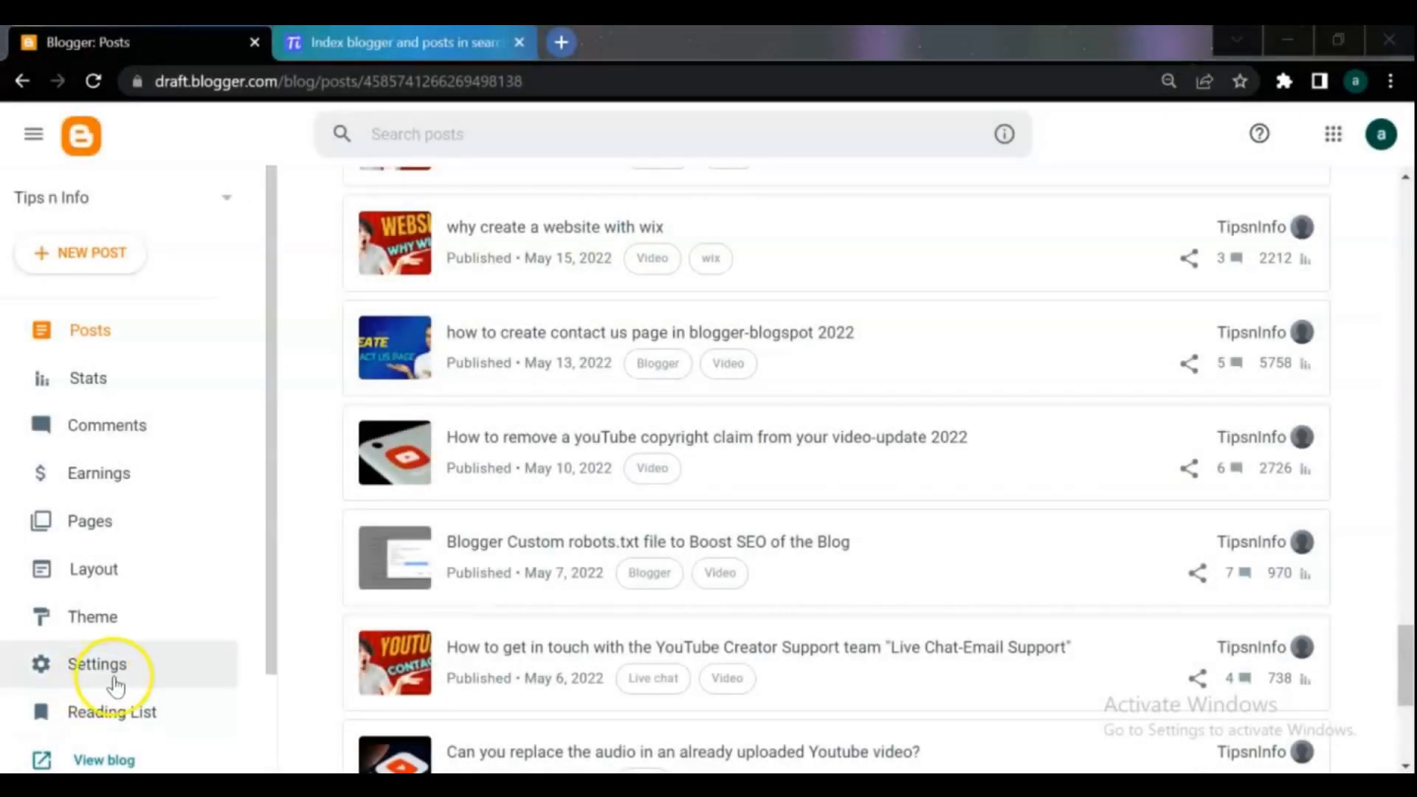
mouse_move(113, 711)
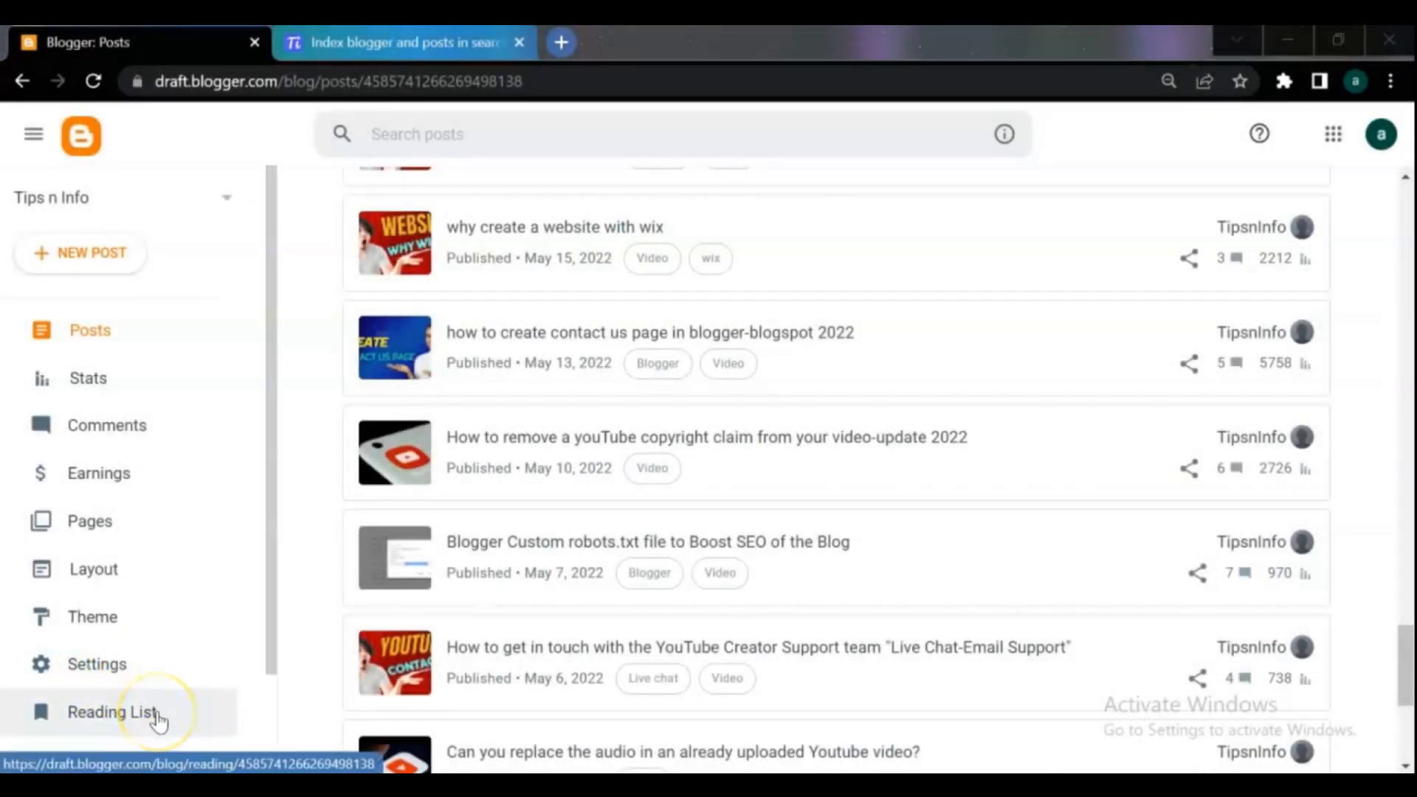
Return to the Reading List and go to Manage for the blogs you follow
left_click(112, 711)
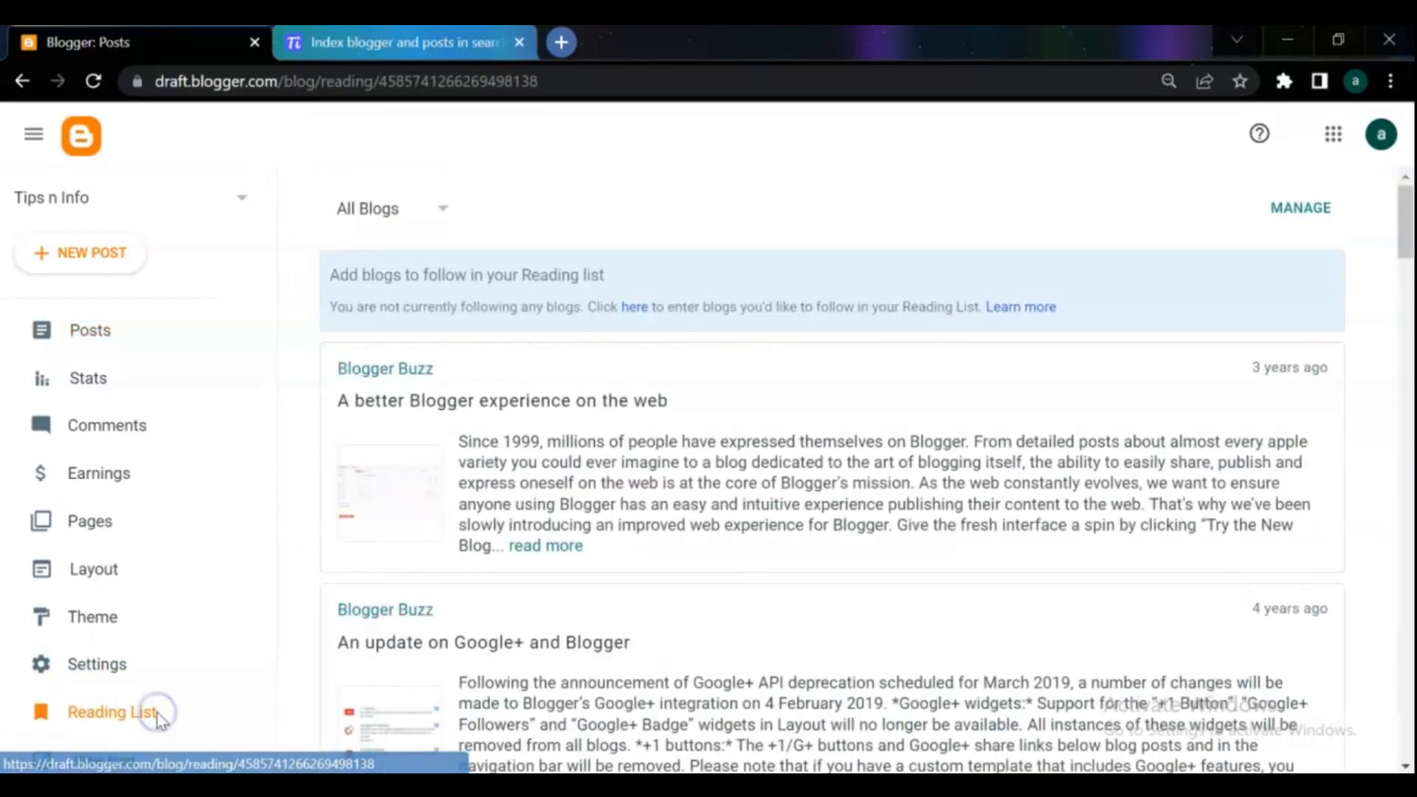
left_click(112, 711)
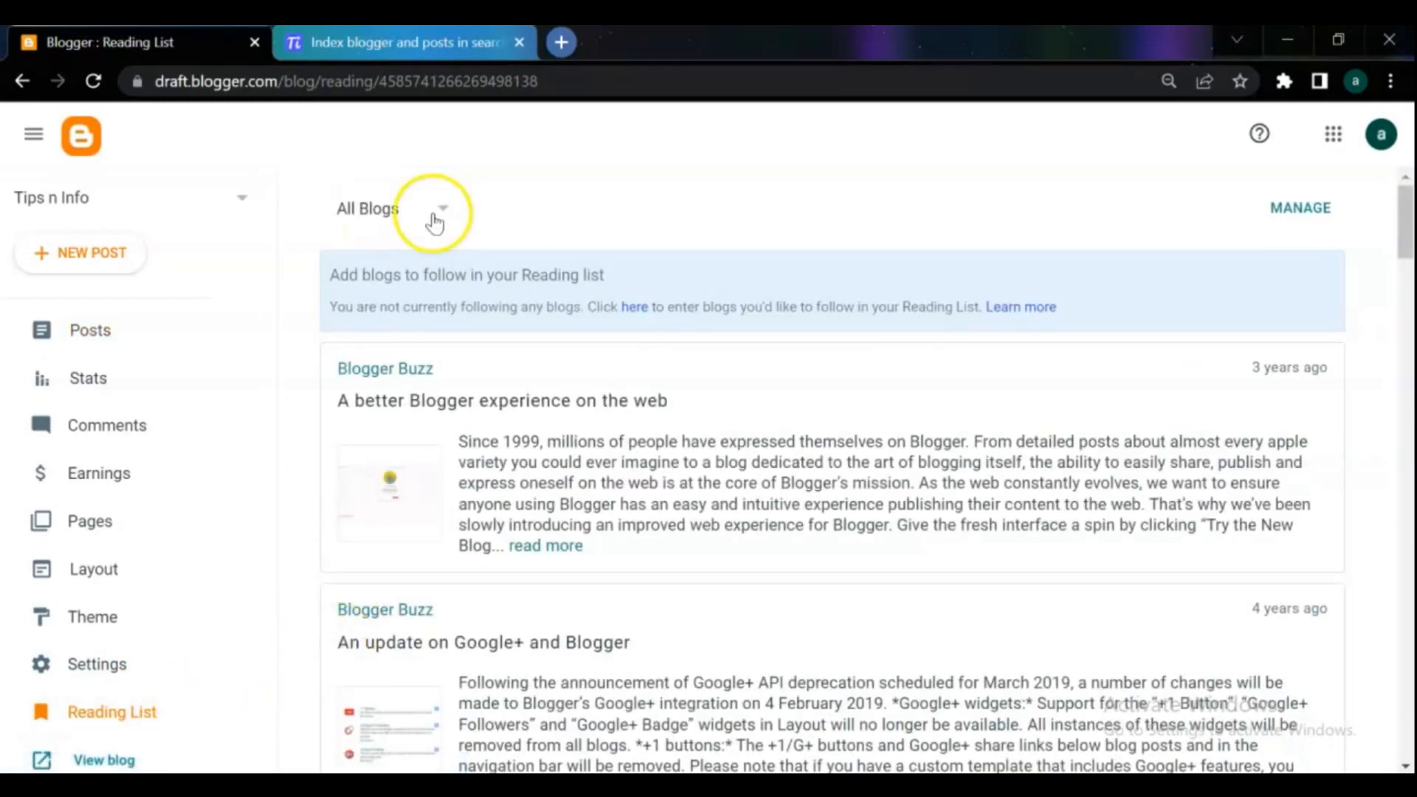
left_click(1298, 208)
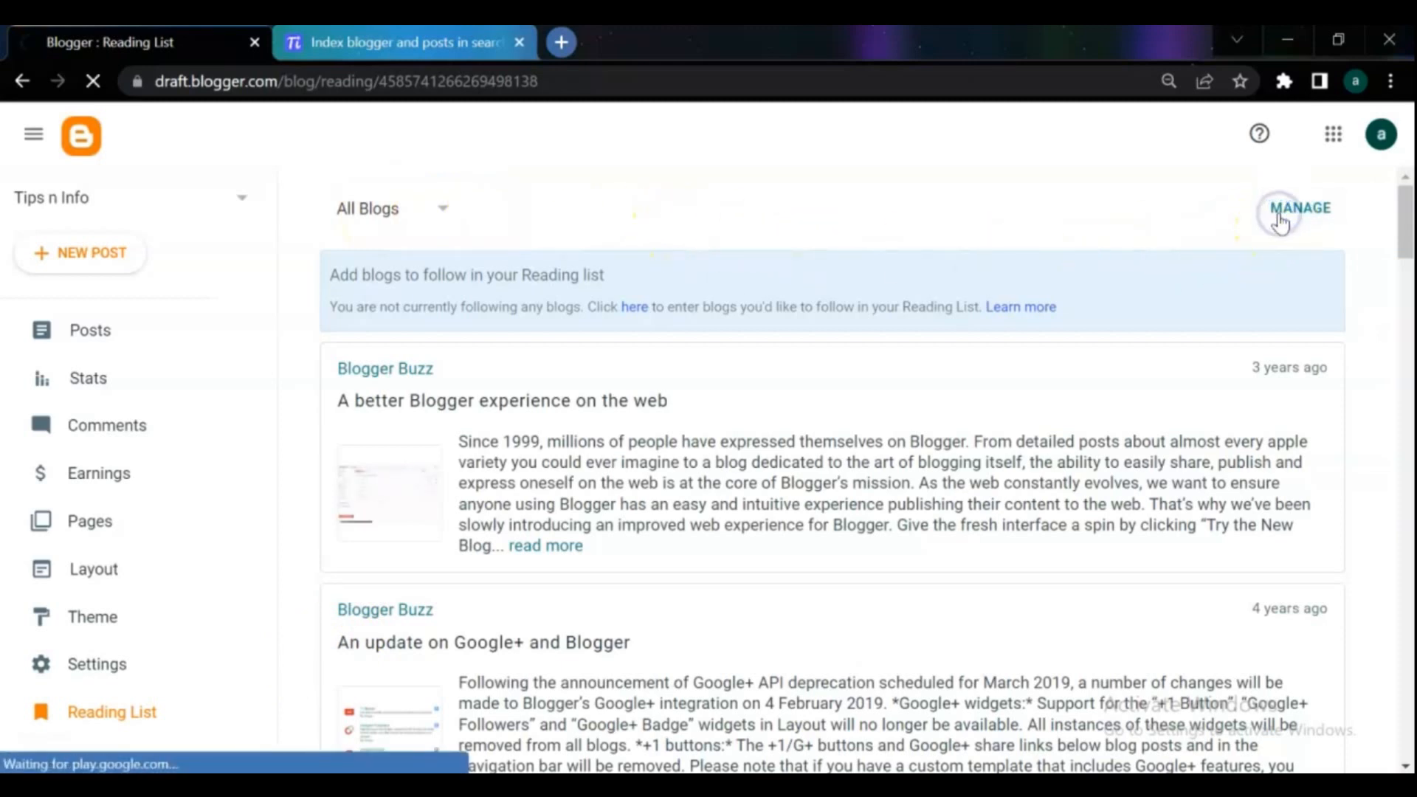
mouse_move(1303, 230)
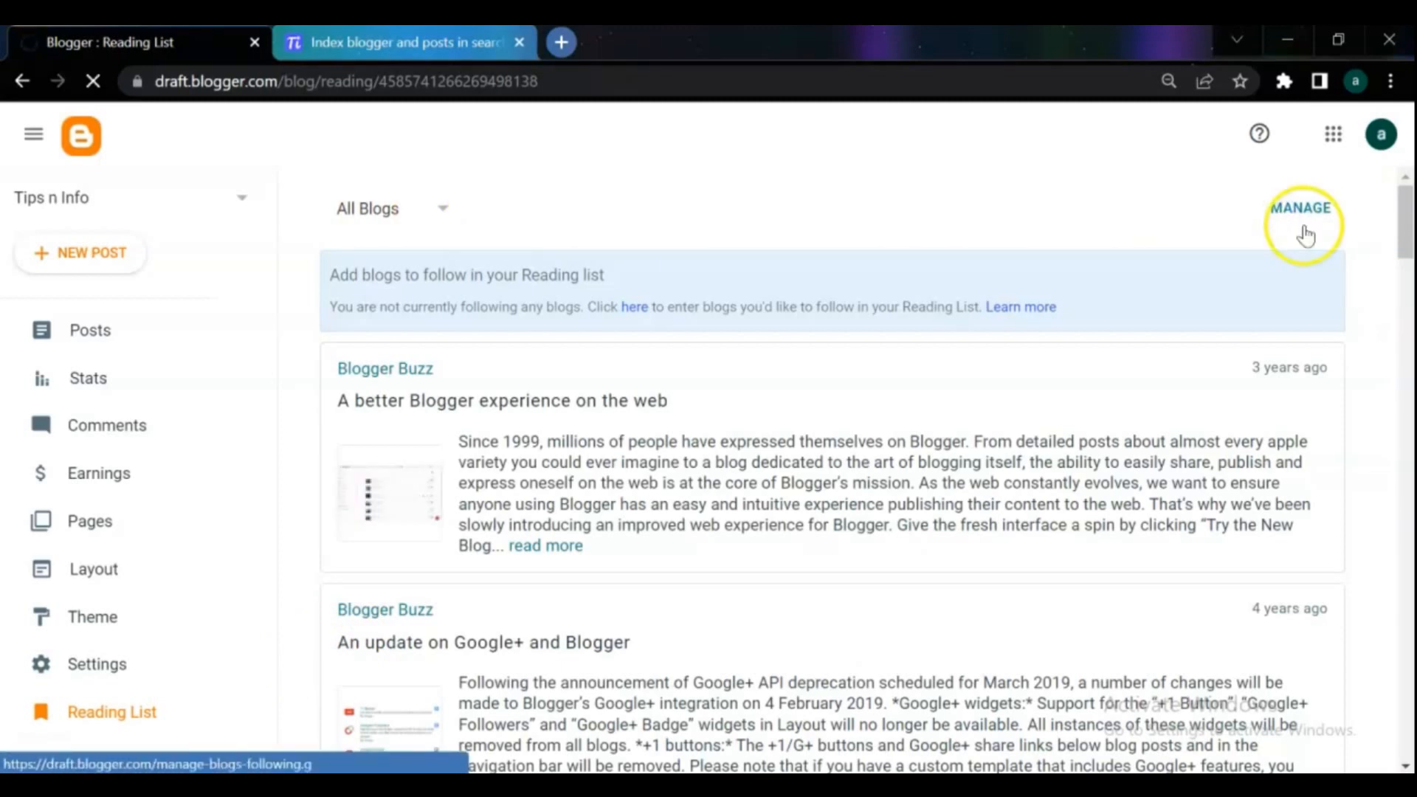
left_click(1298, 208)
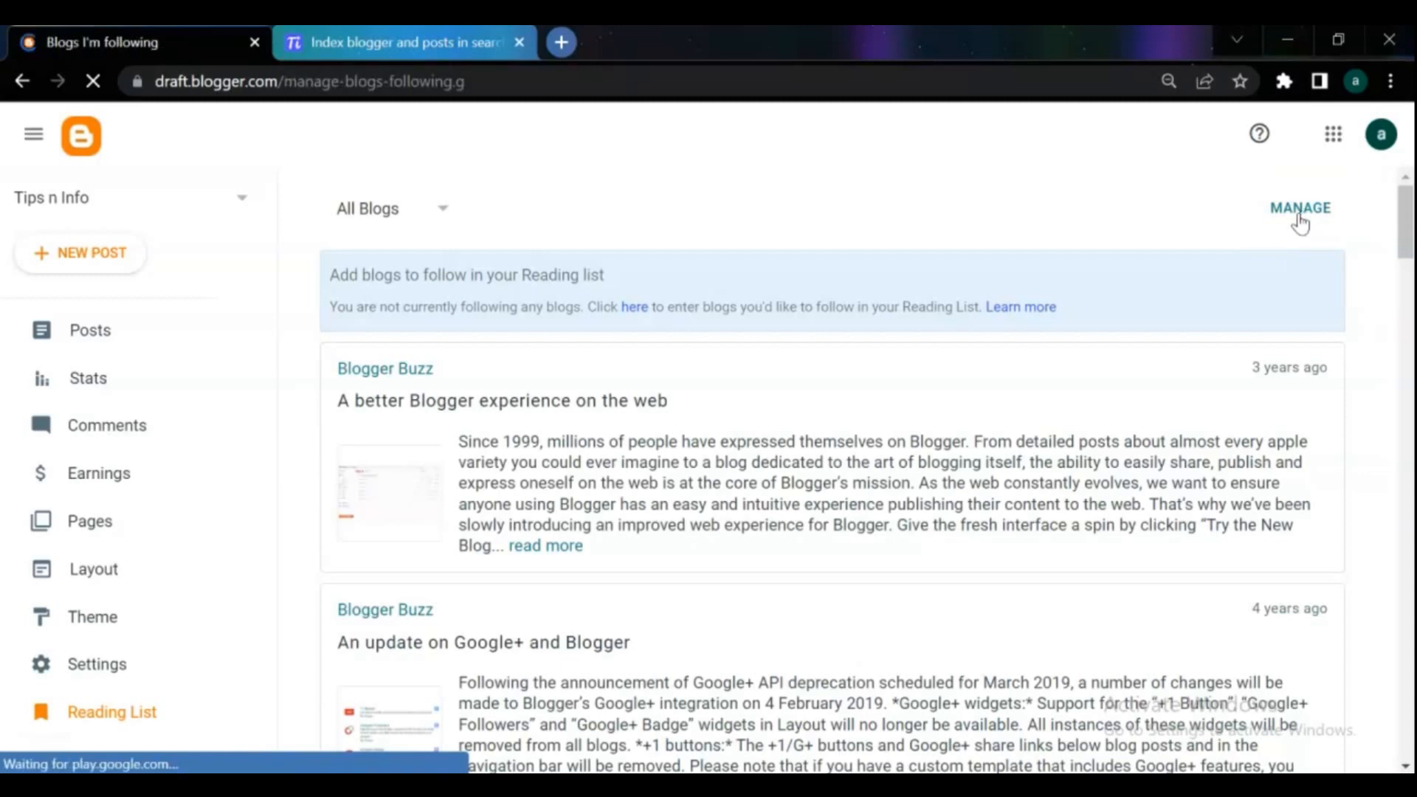
left_click(1298, 208)
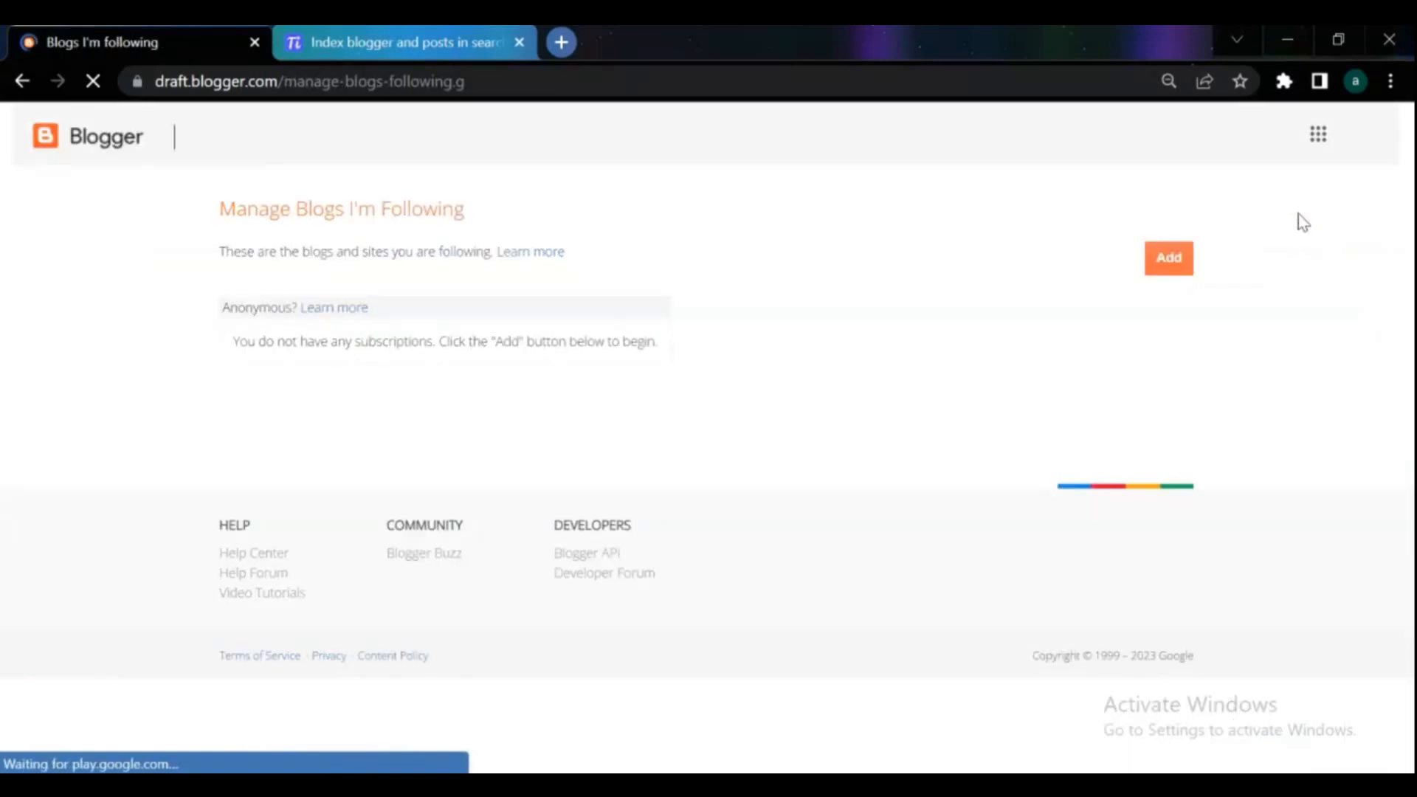
left_click(1169, 256)
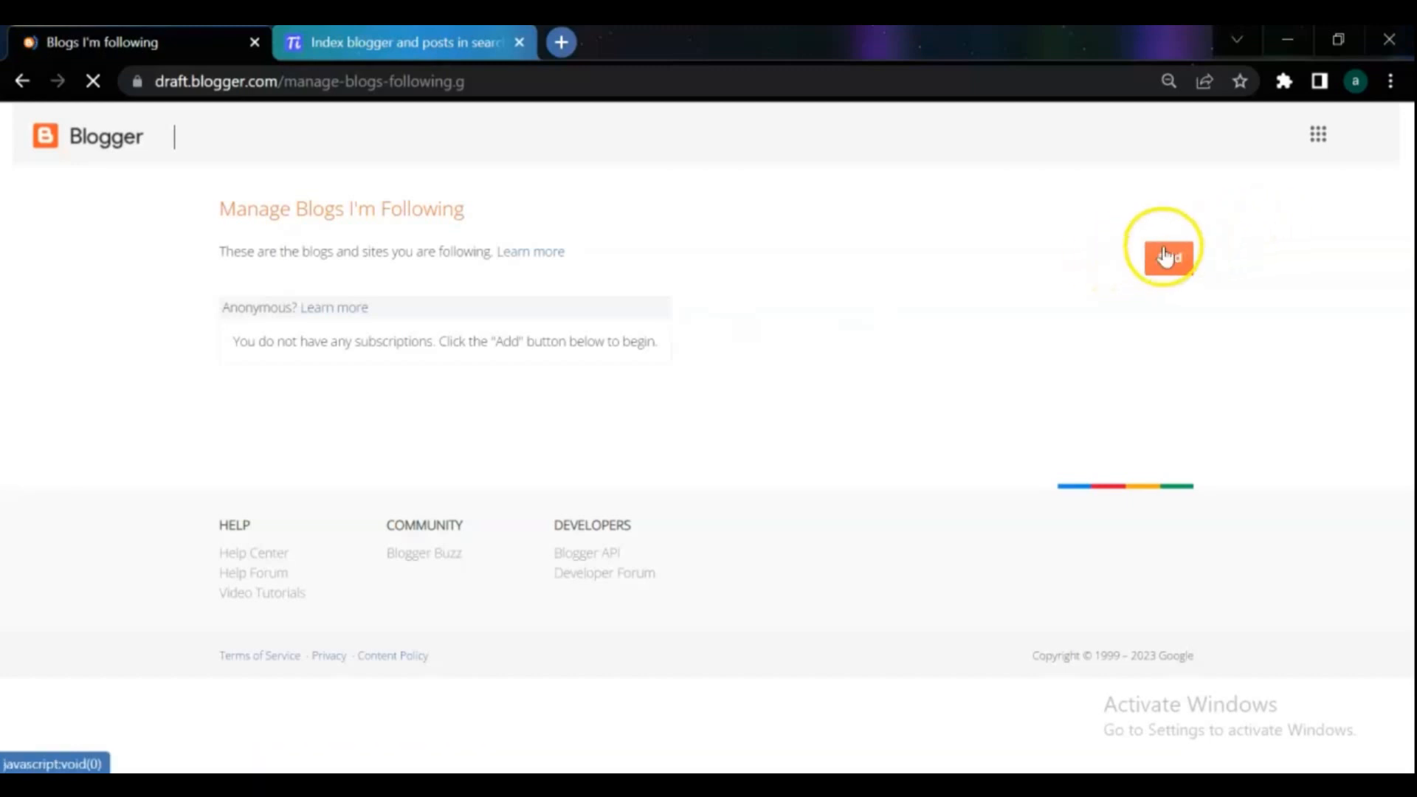
left_click(1166, 257)
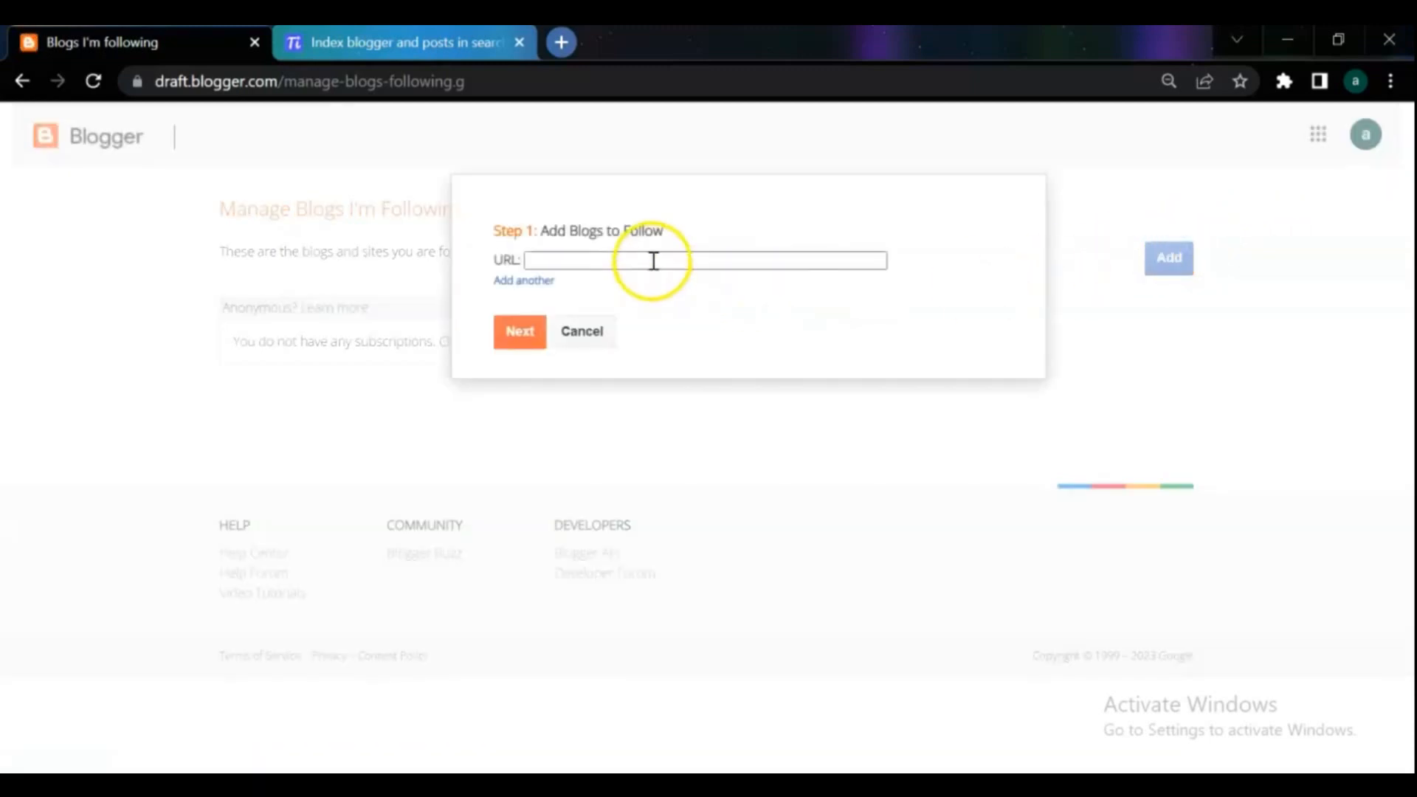
right_click(651, 260)
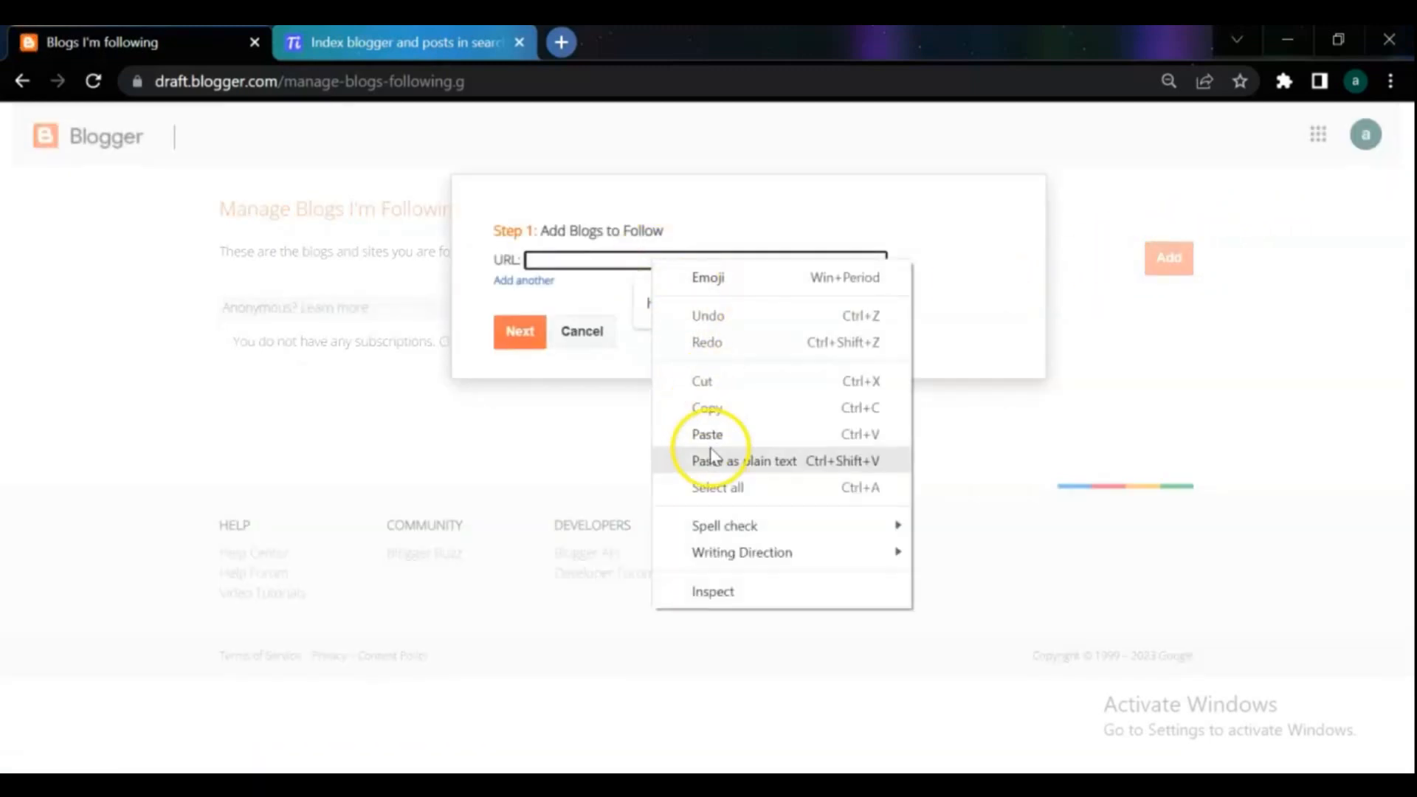
left_click(707, 434)
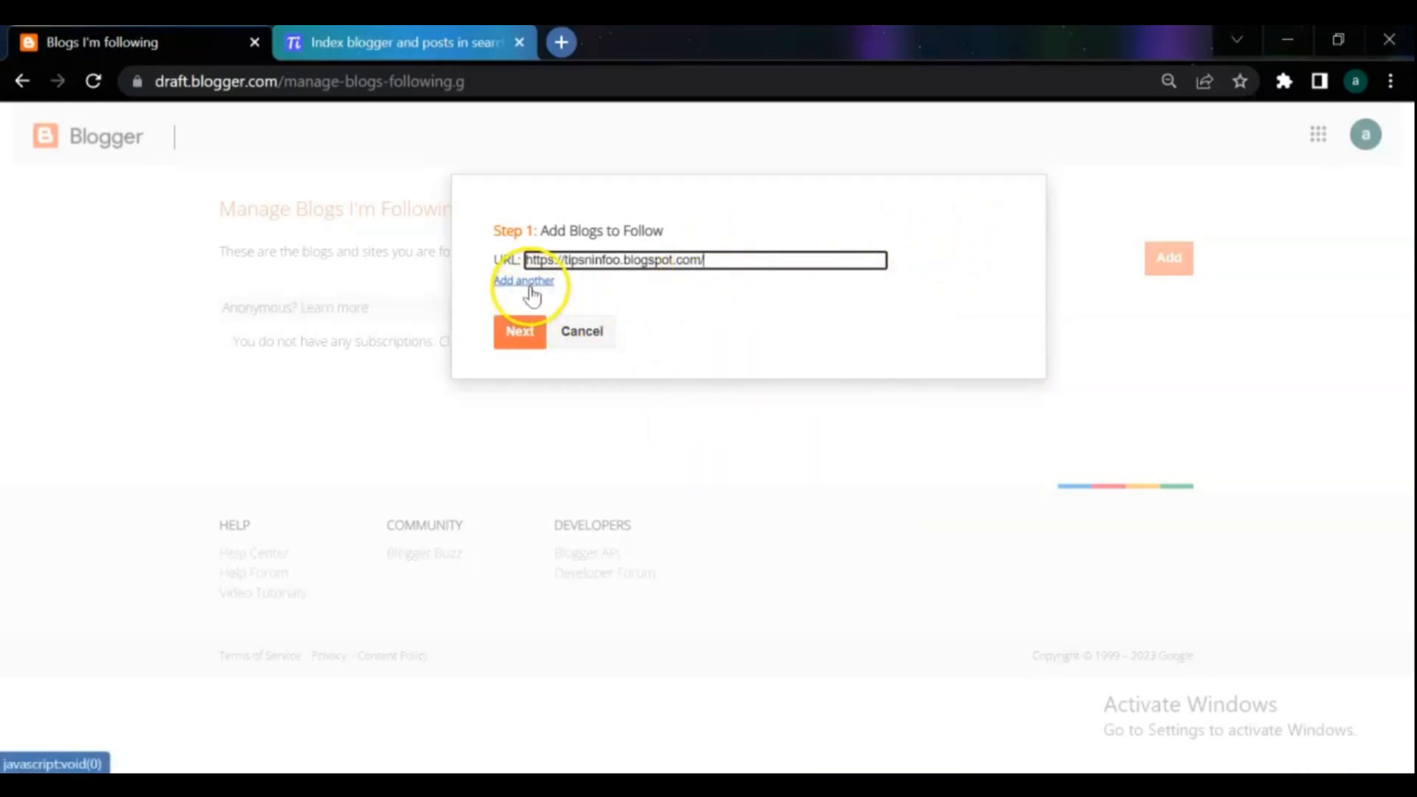
Add another address row, then continue with Next to the following options
left_click(524, 280)
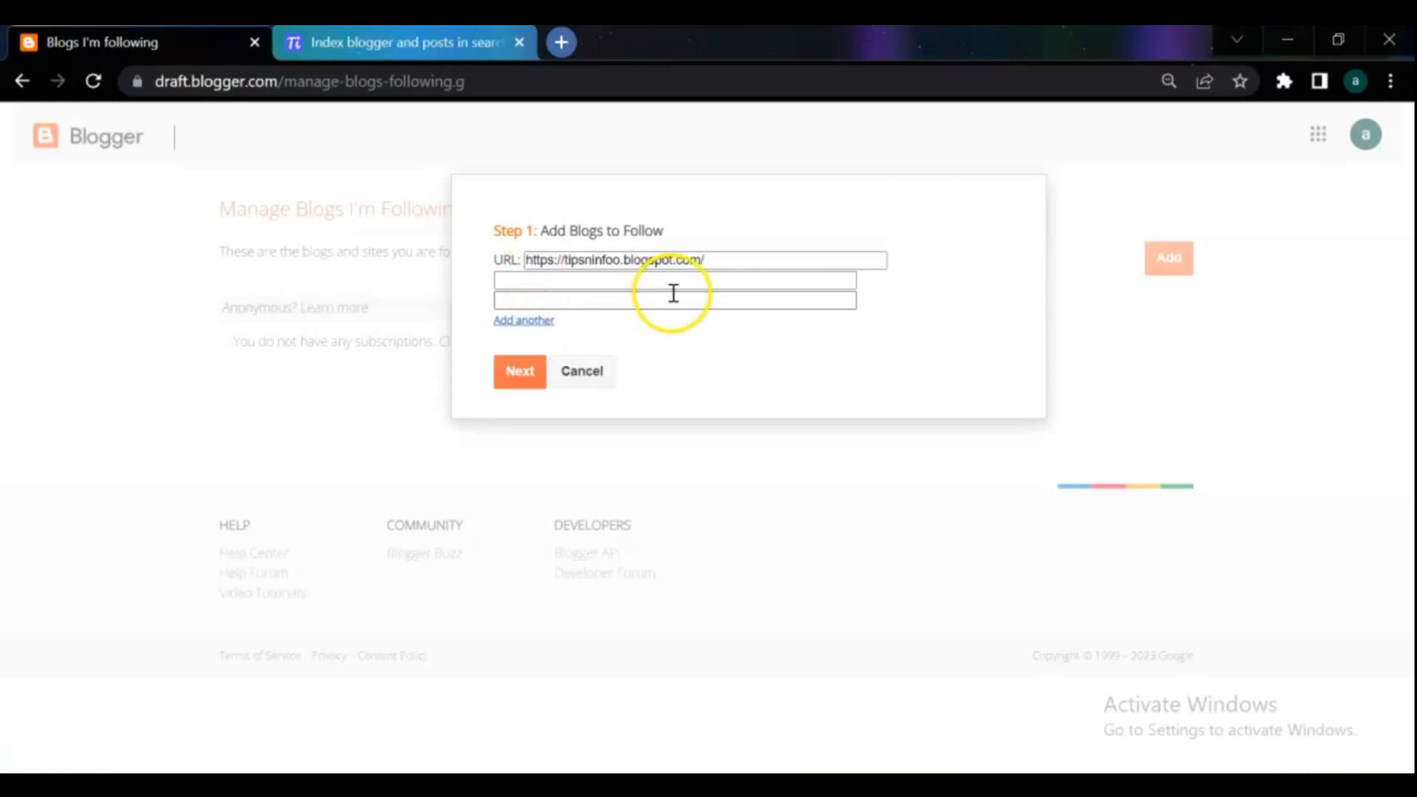
left_click(518, 371)
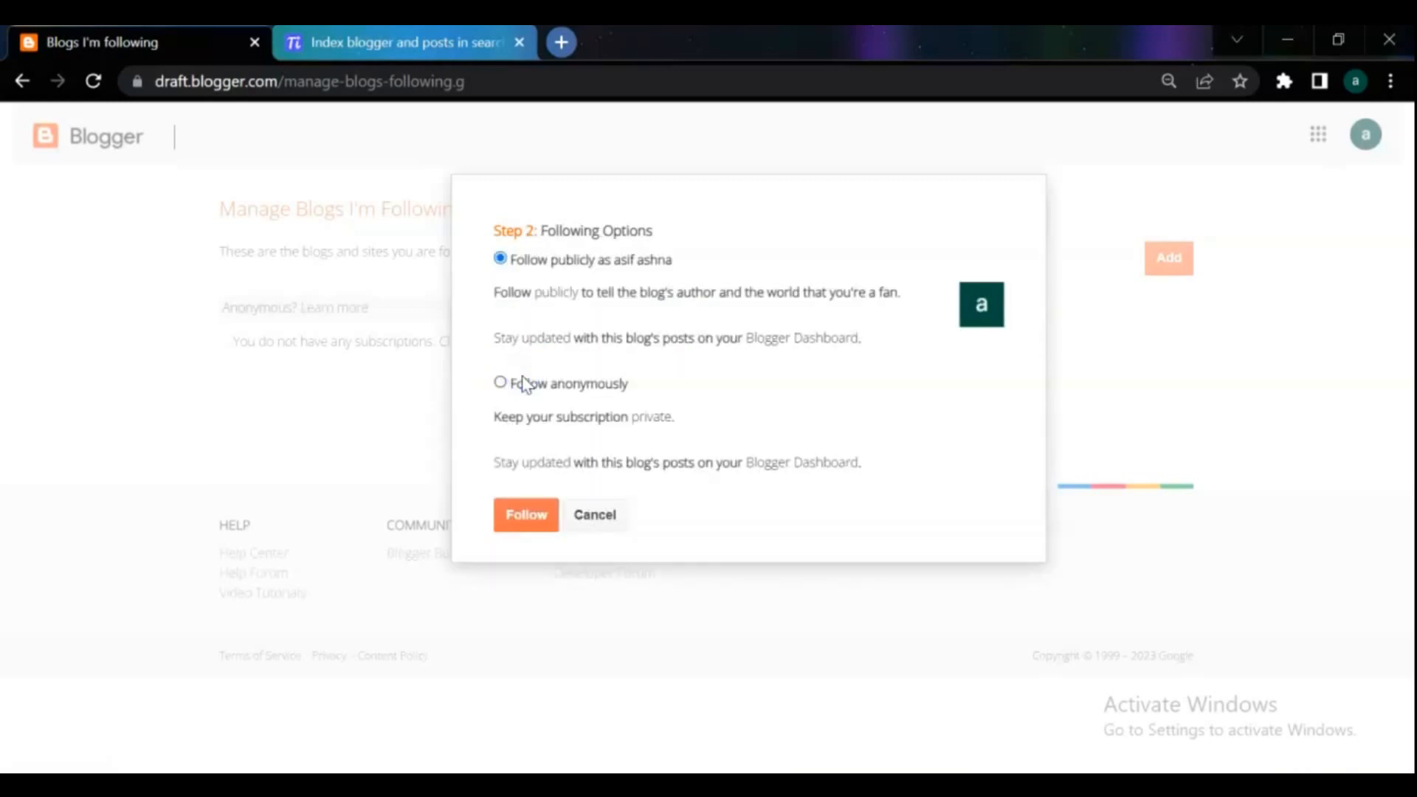
mouse_move(642, 320)
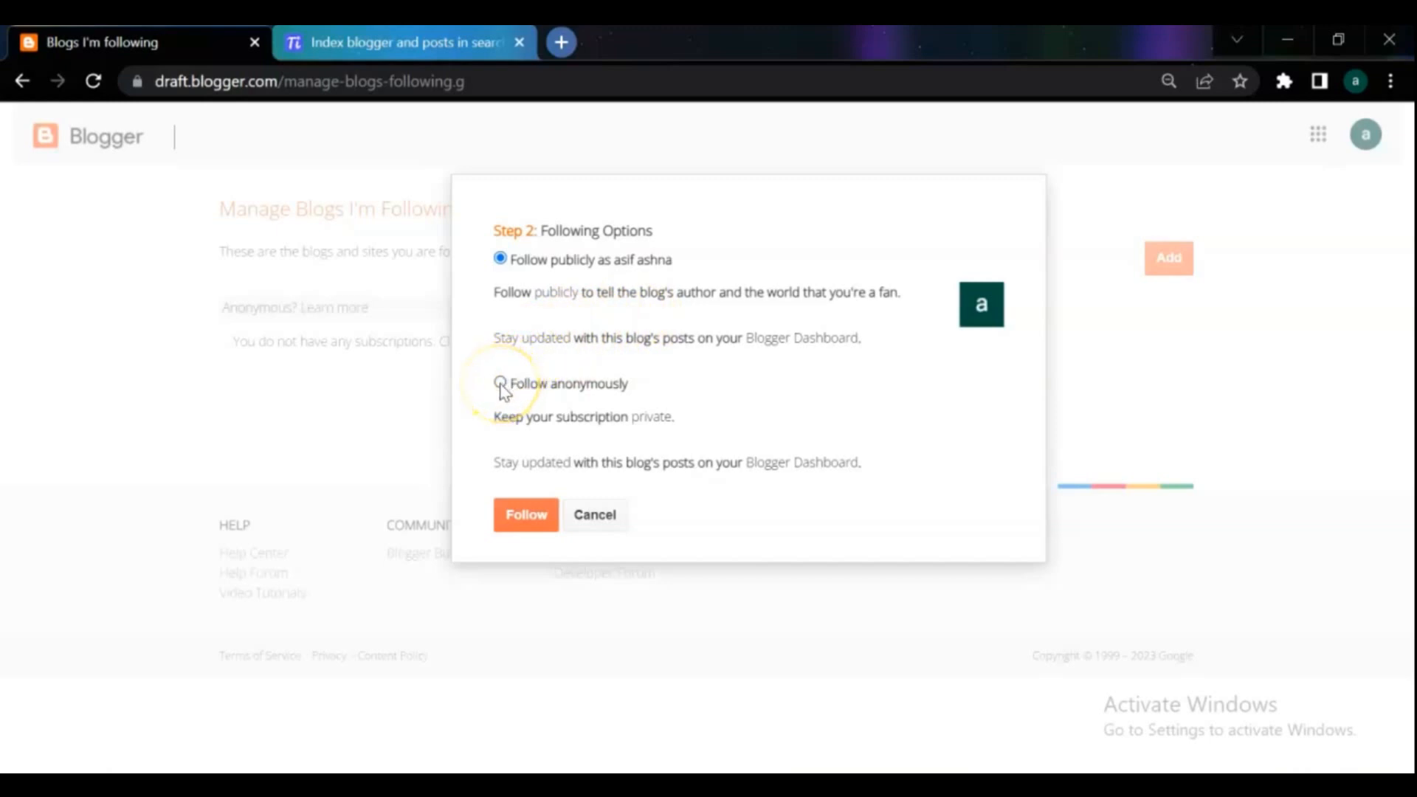
Choose Follow anonymously and confirm following Tips n Info
left_click(501, 384)
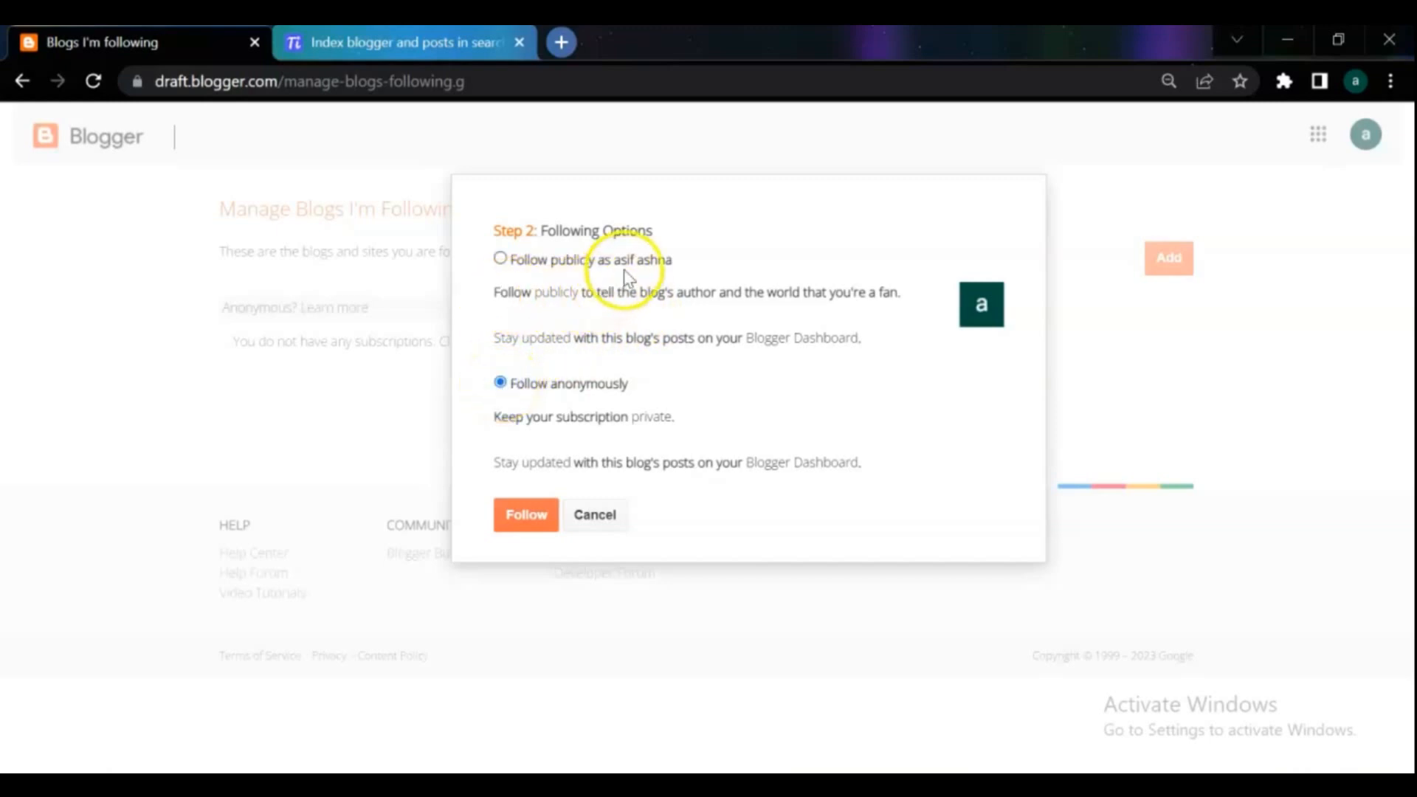
mouse_move(525, 514)
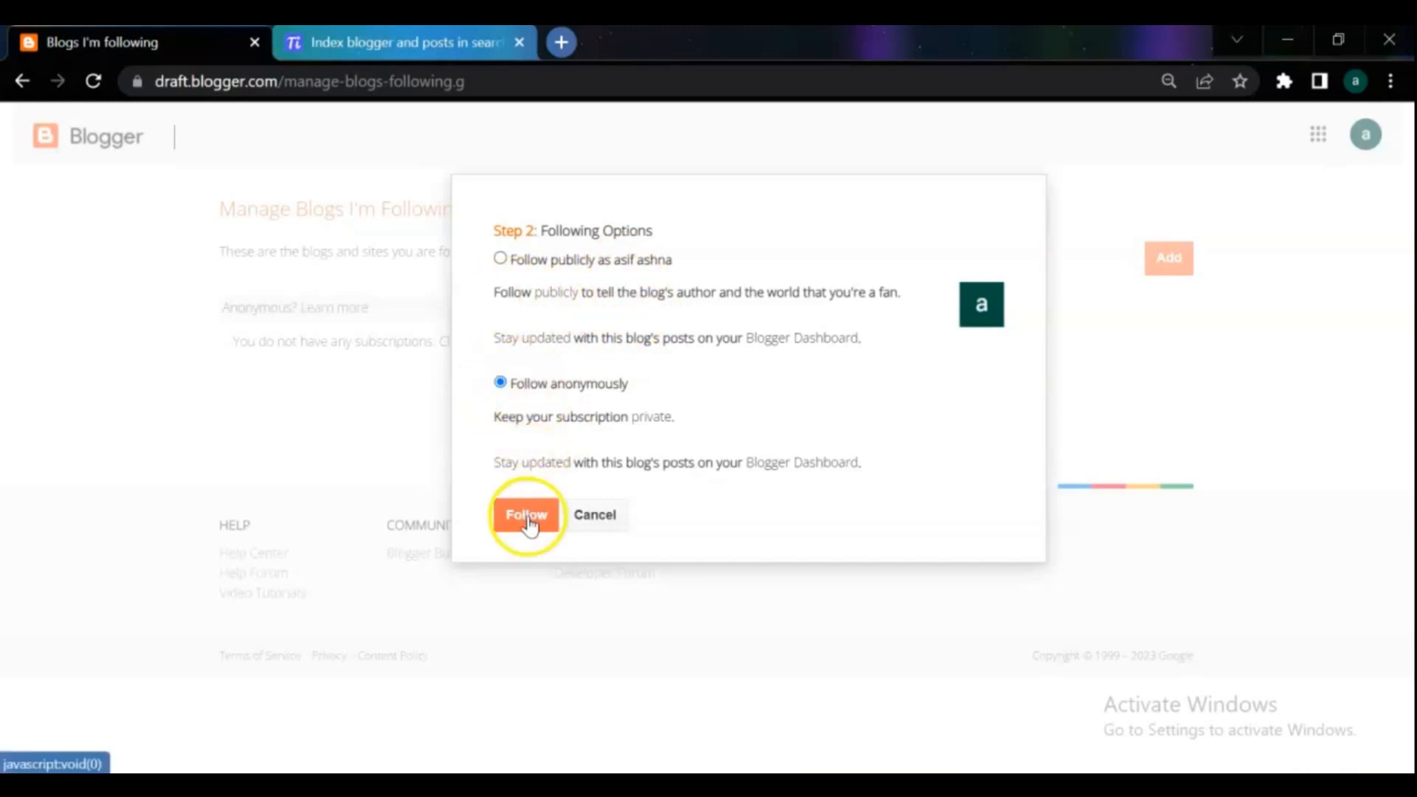
left_click(525, 514)
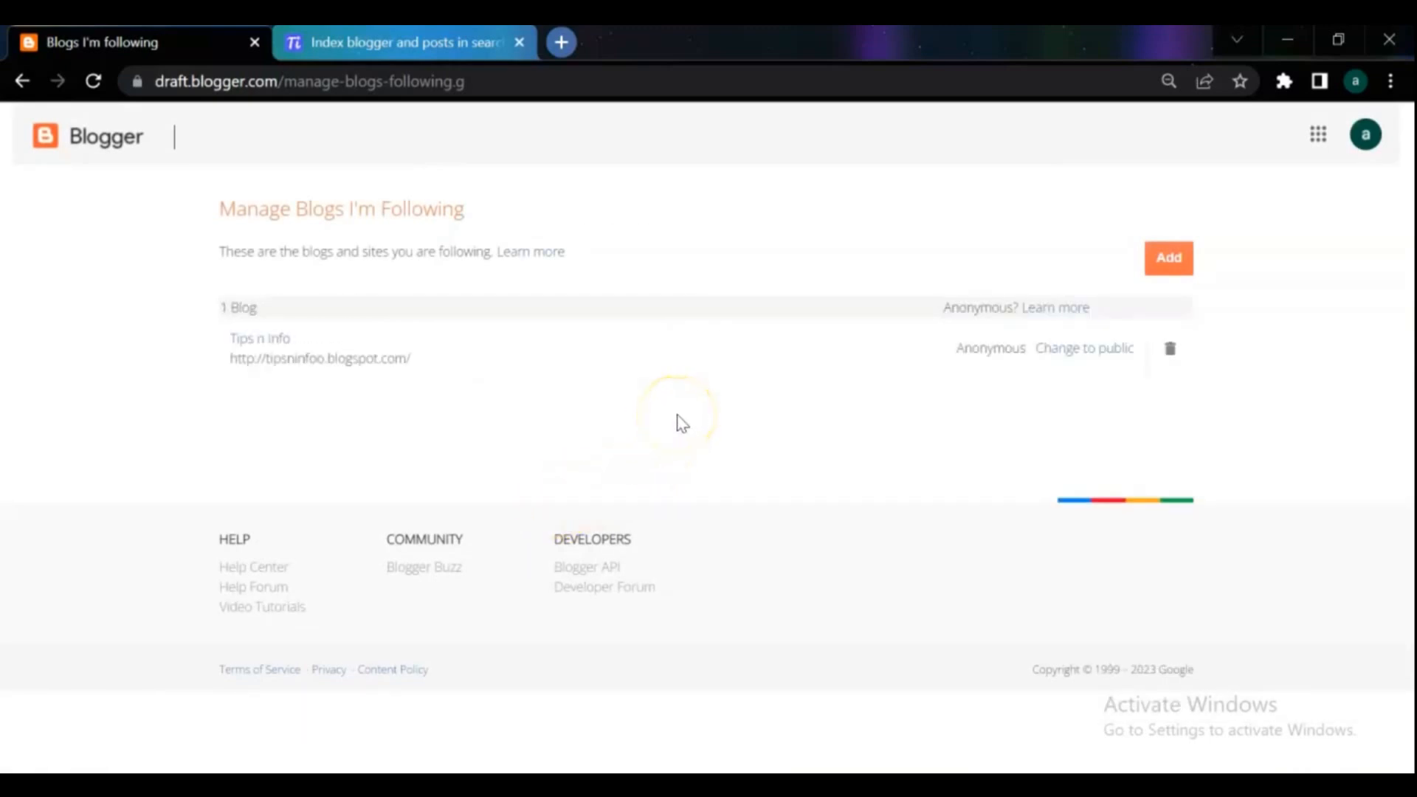
mouse_move(561, 380)
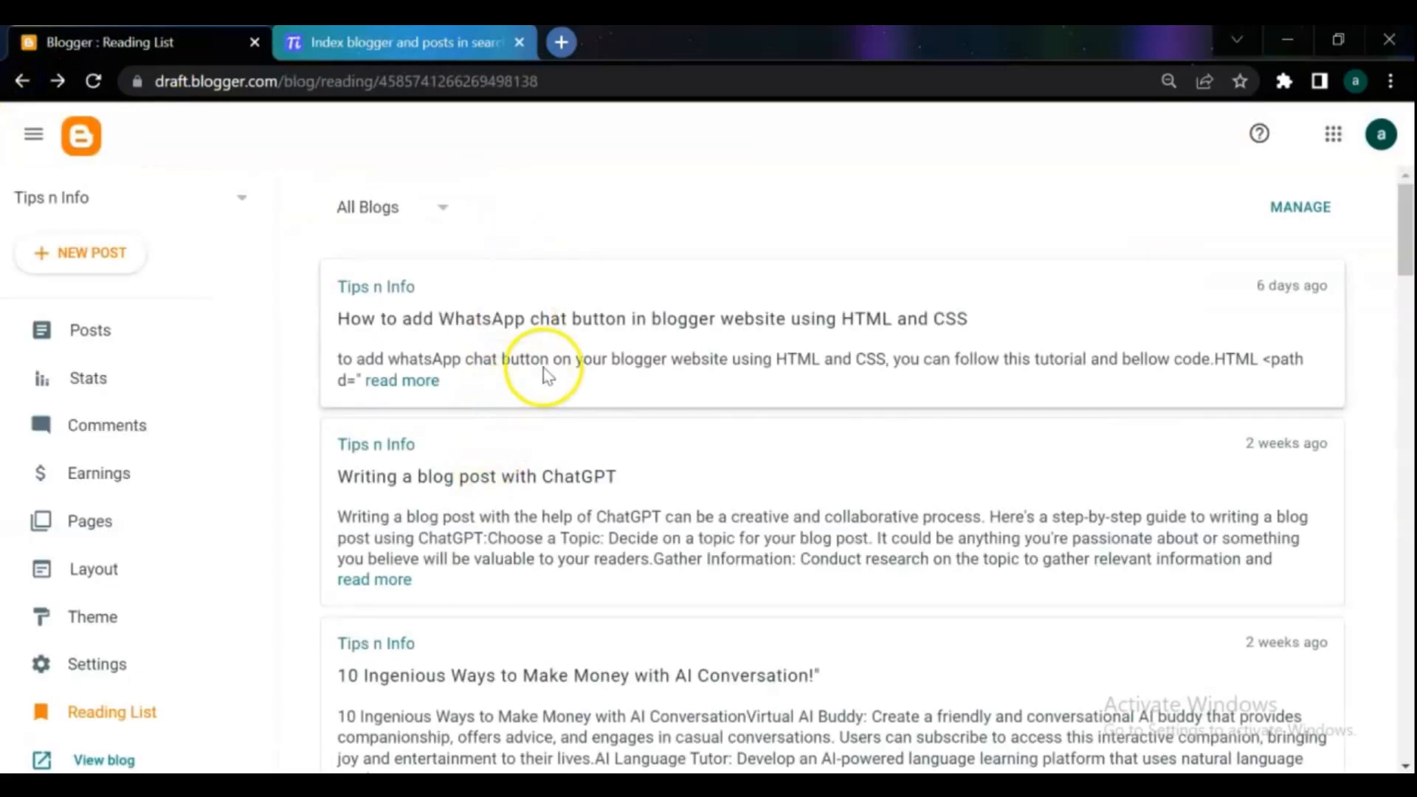
Scroll through the Tips n Info posts now shown in the Reading List
scroll("down", 3)
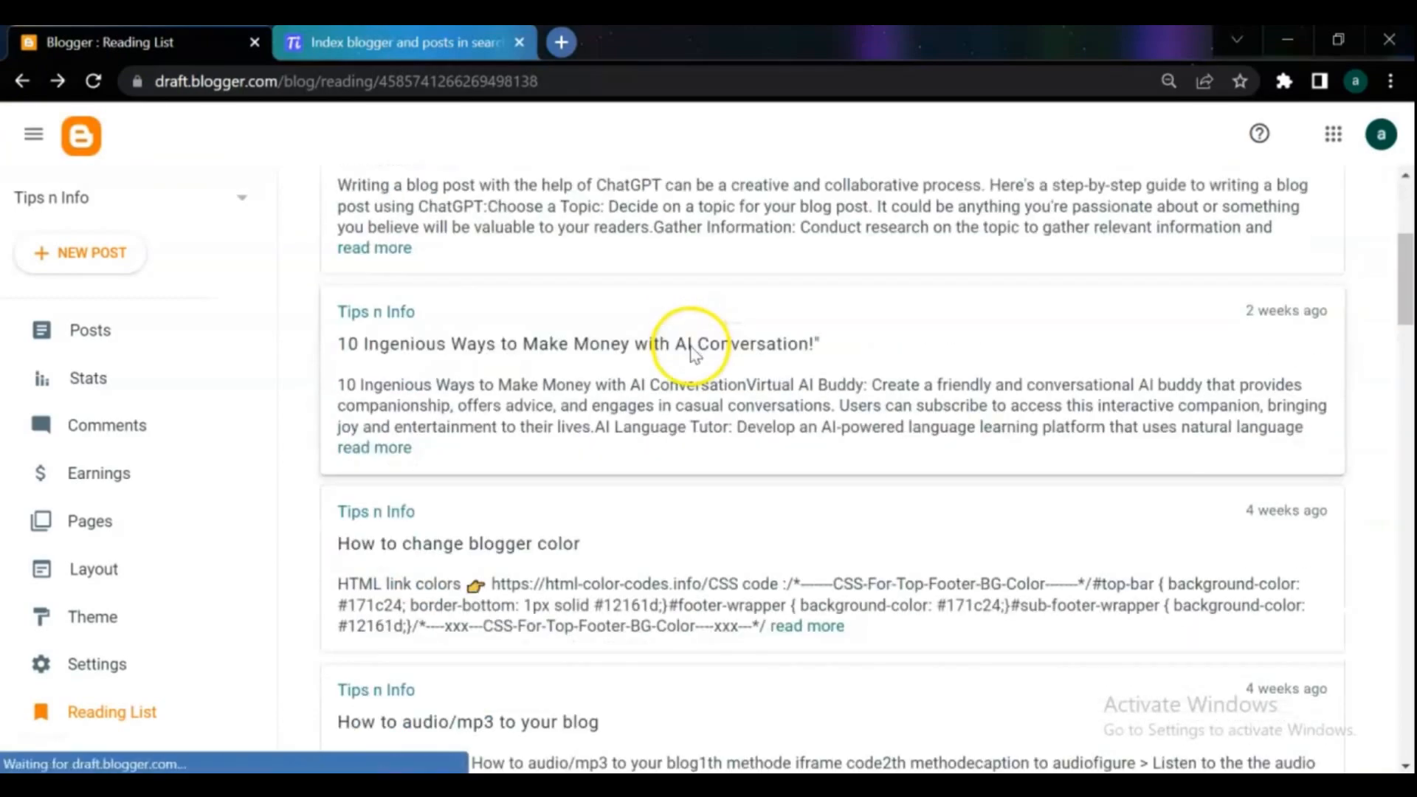
scroll("down", 3)
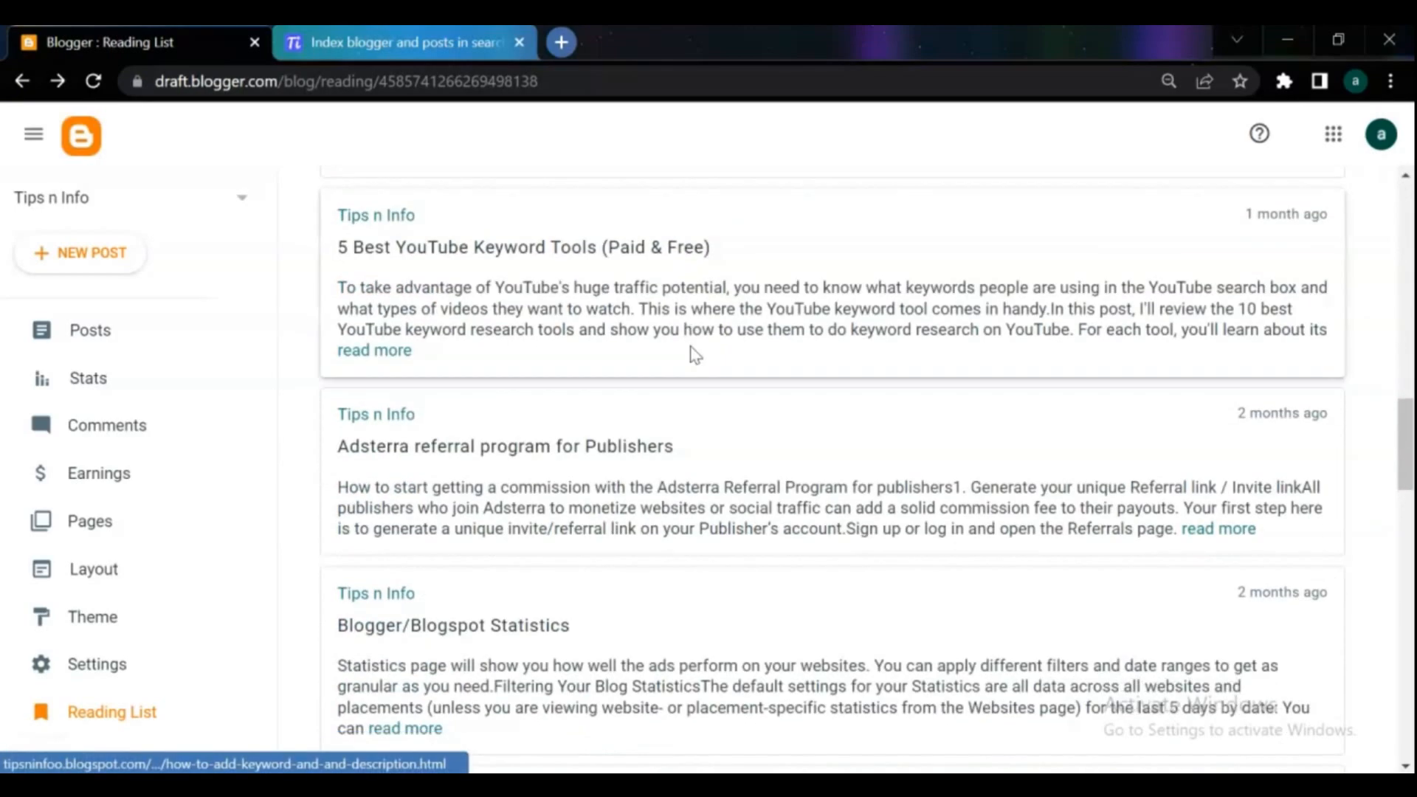
scroll("down", 3)
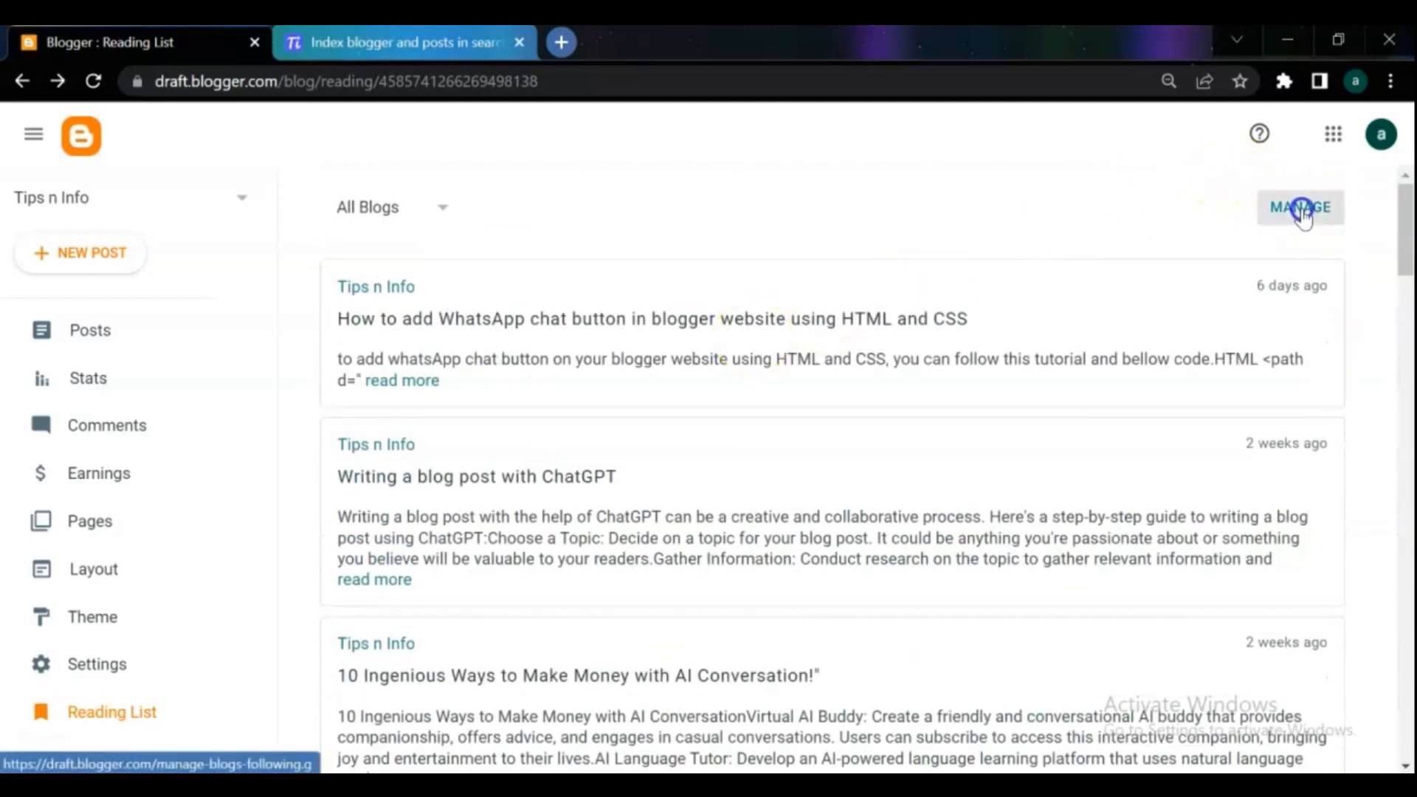
Go to Manage to see Tips n Info followed anonymously with its Stop following option
left_click(1299, 207)
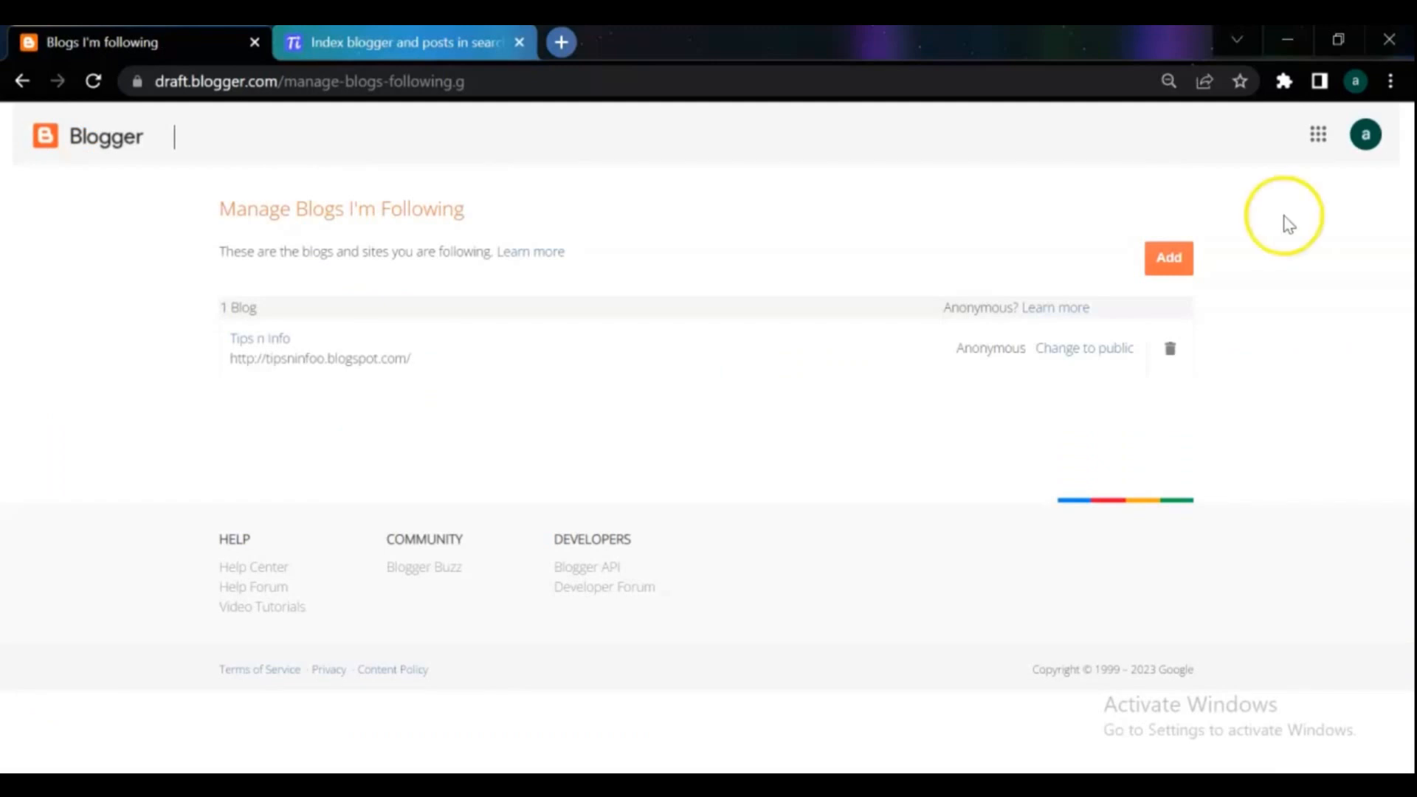
mouse_move(637, 434)
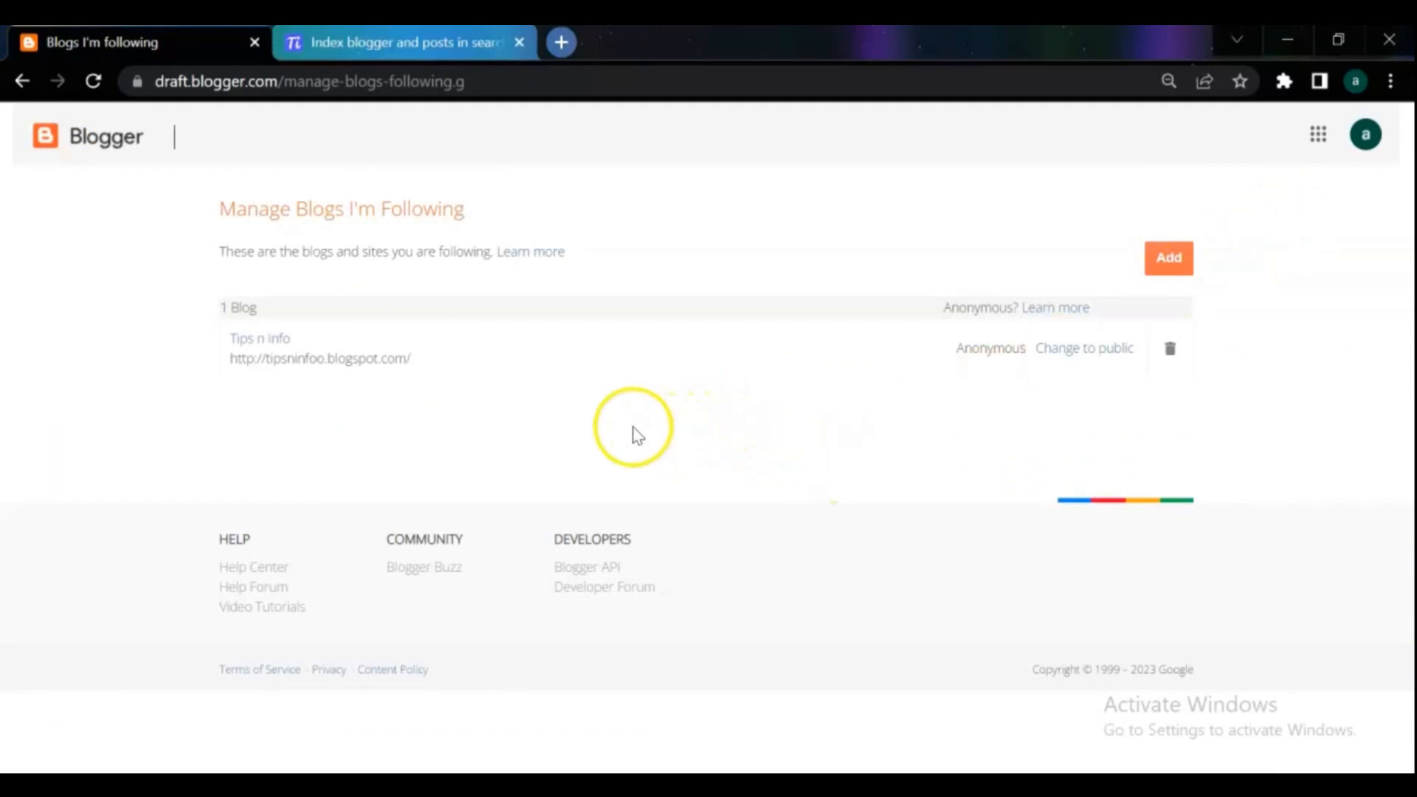
mouse_move(1169, 351)
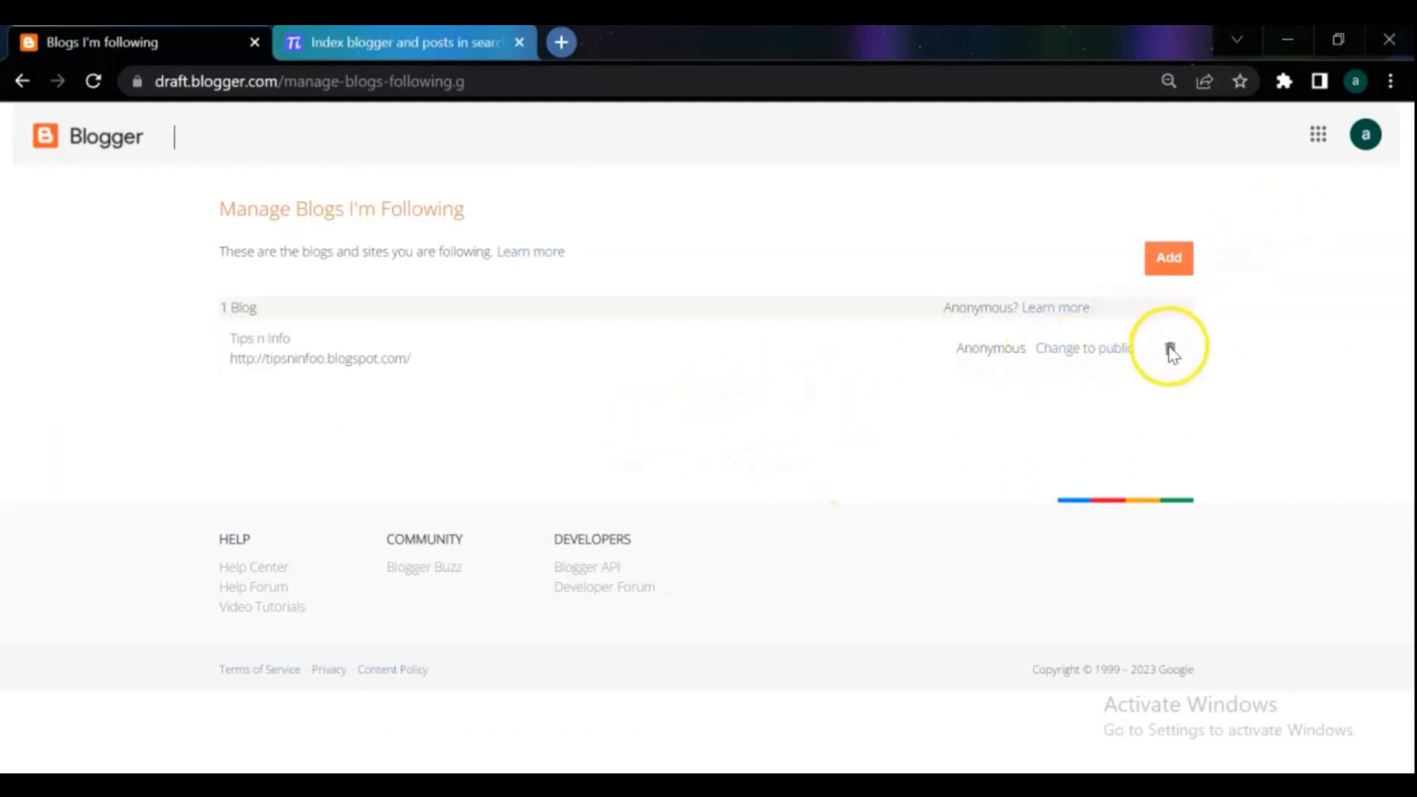
mouse_move(1168, 351)
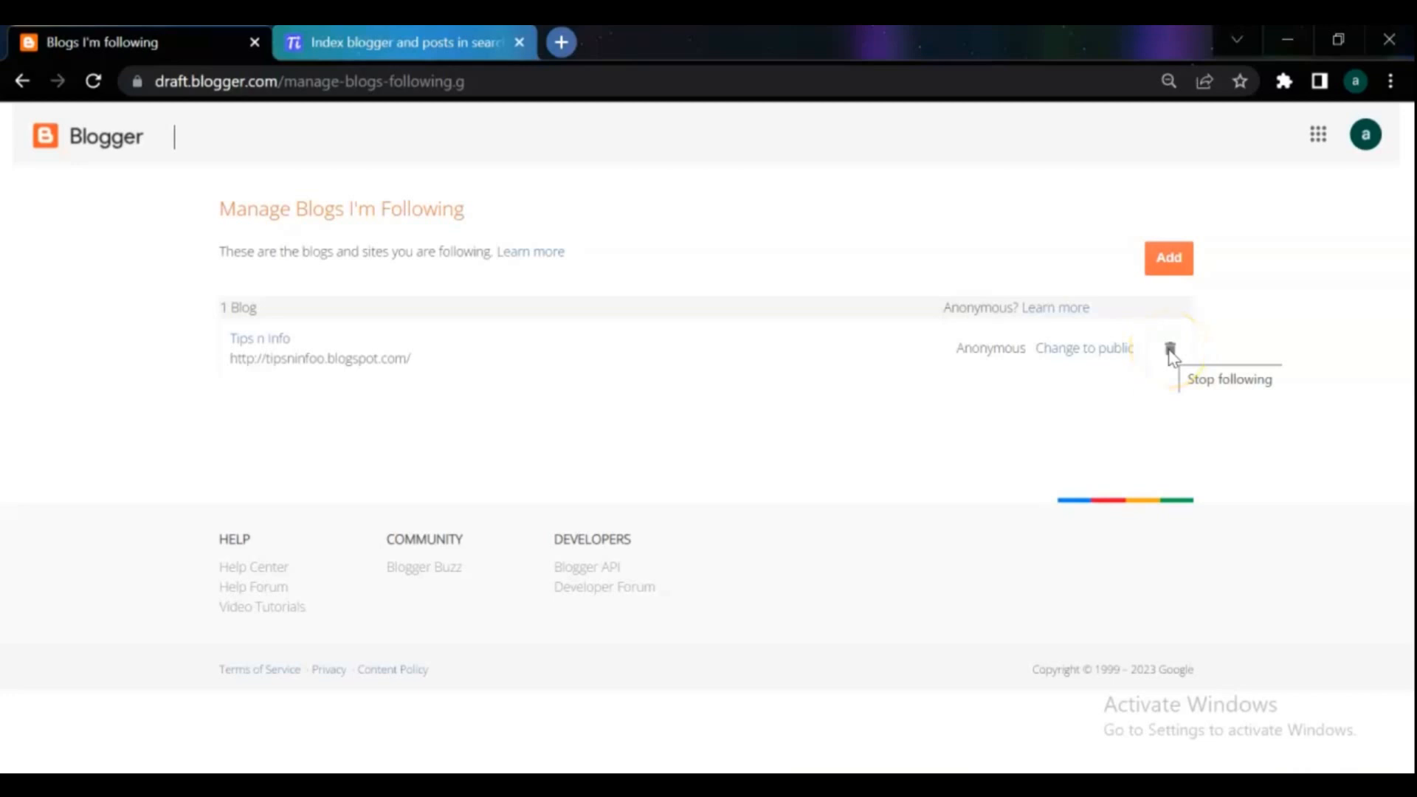